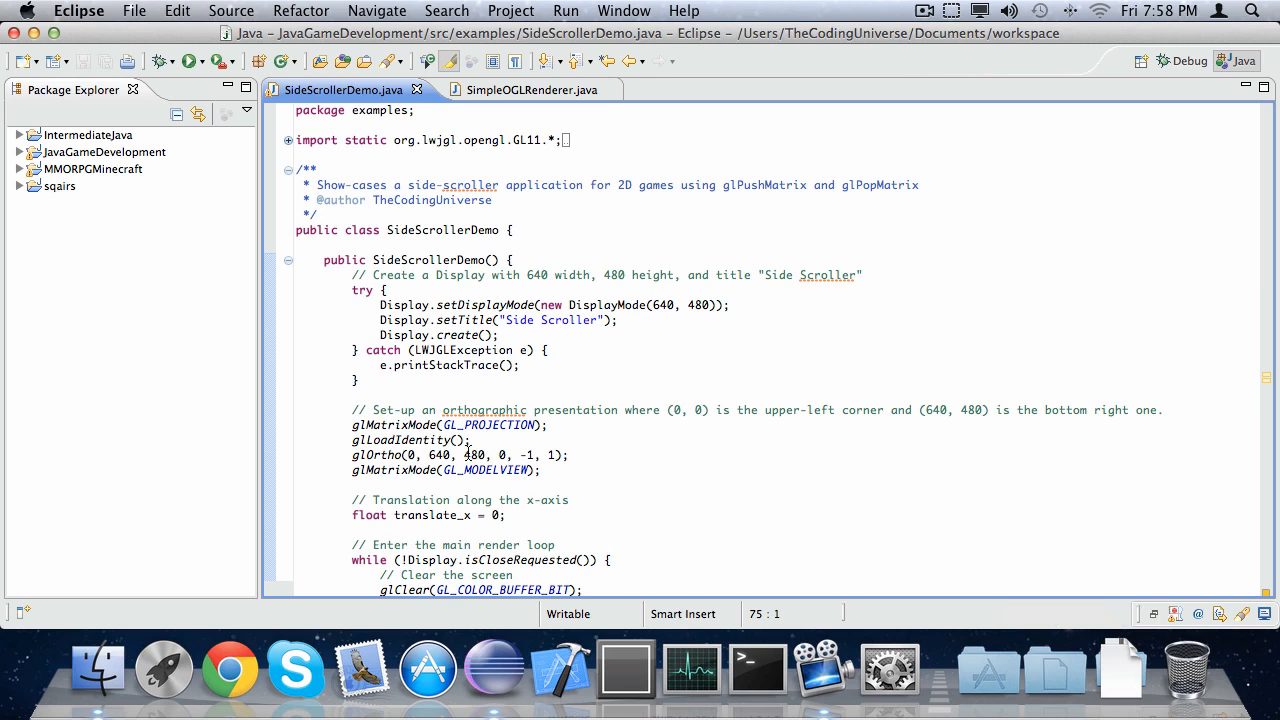
- Scroll through SideScrollerDemo.java to review the render loop code
scroll(down, 3)
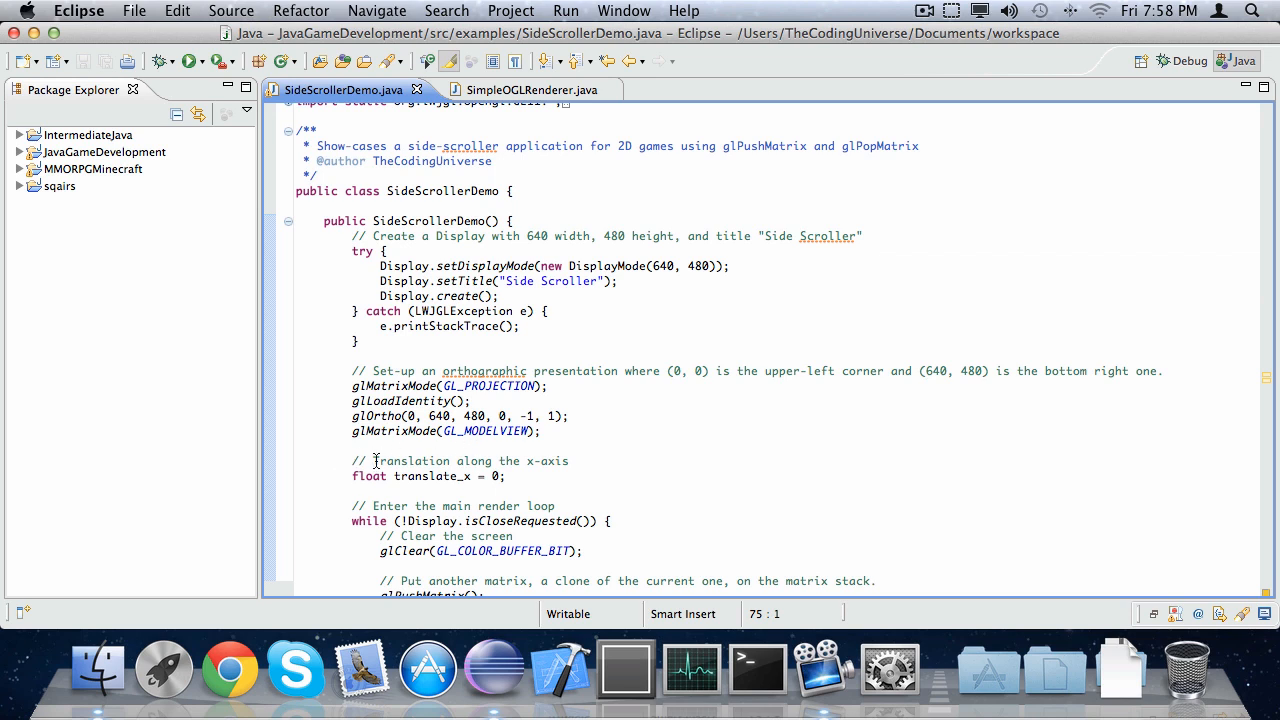
scroll(down, 3)
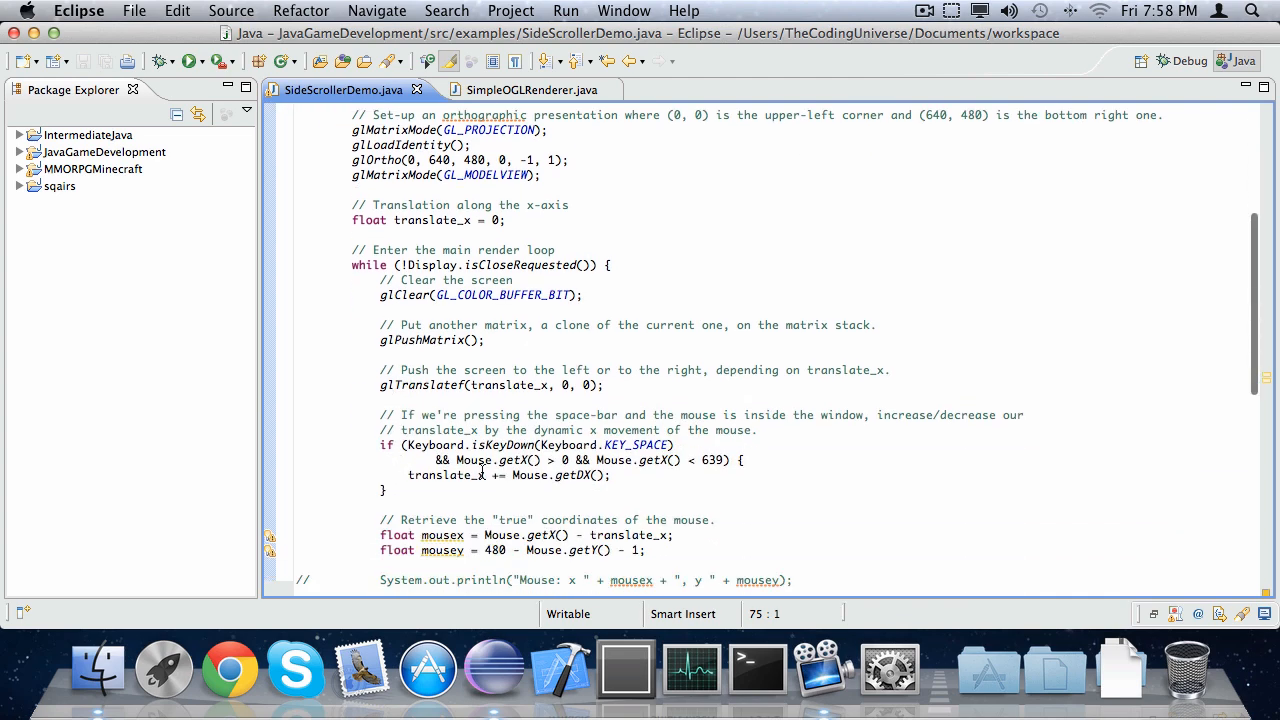
scroll(down, 3)
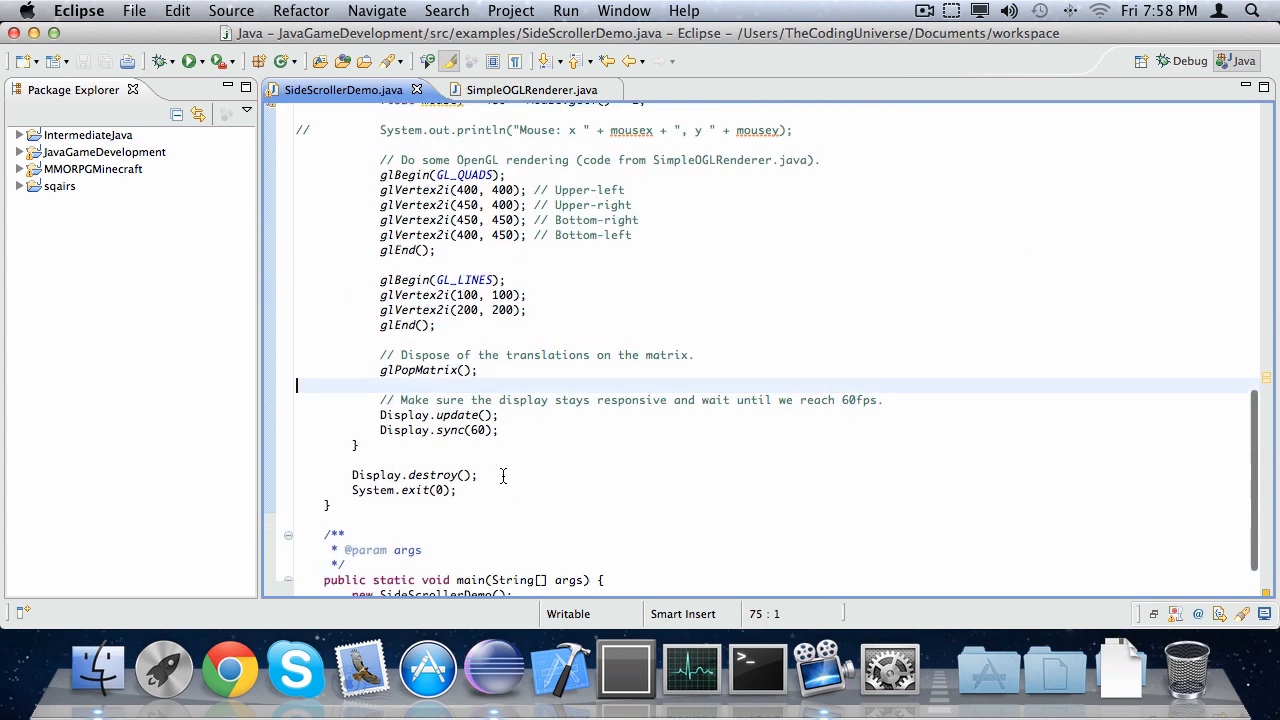
scroll(down, 3)
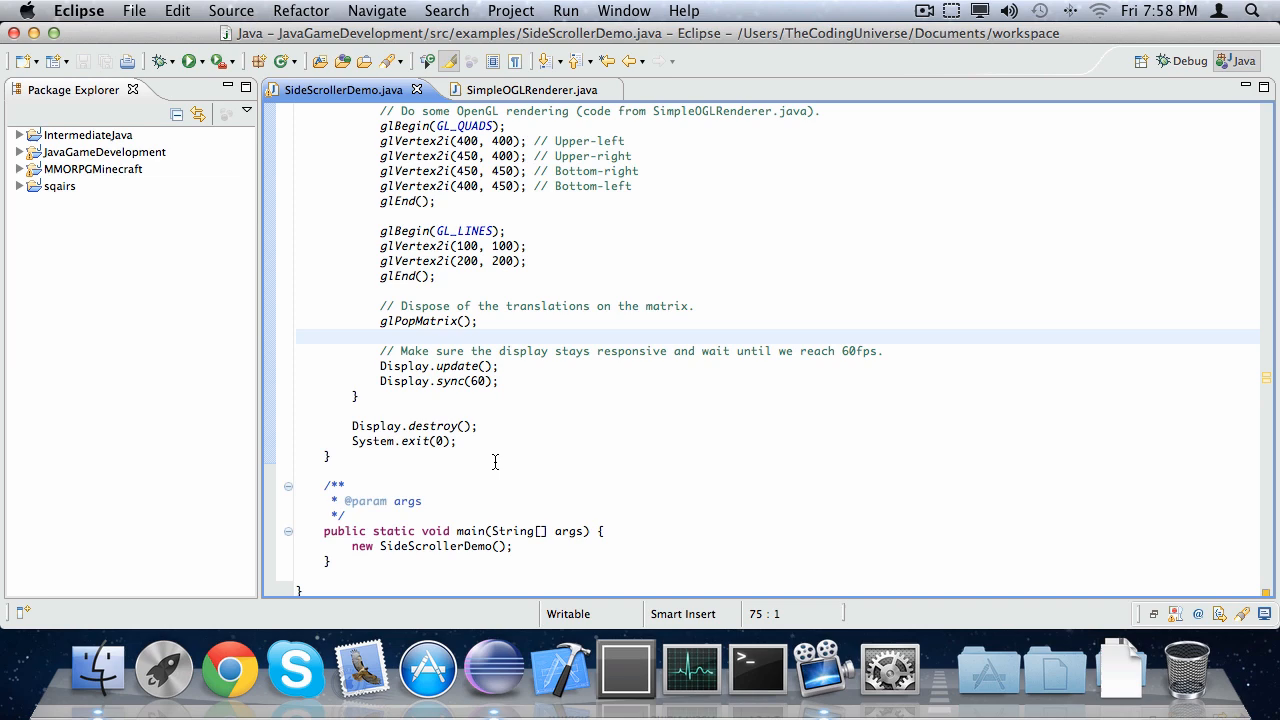
scroll(up, 3)
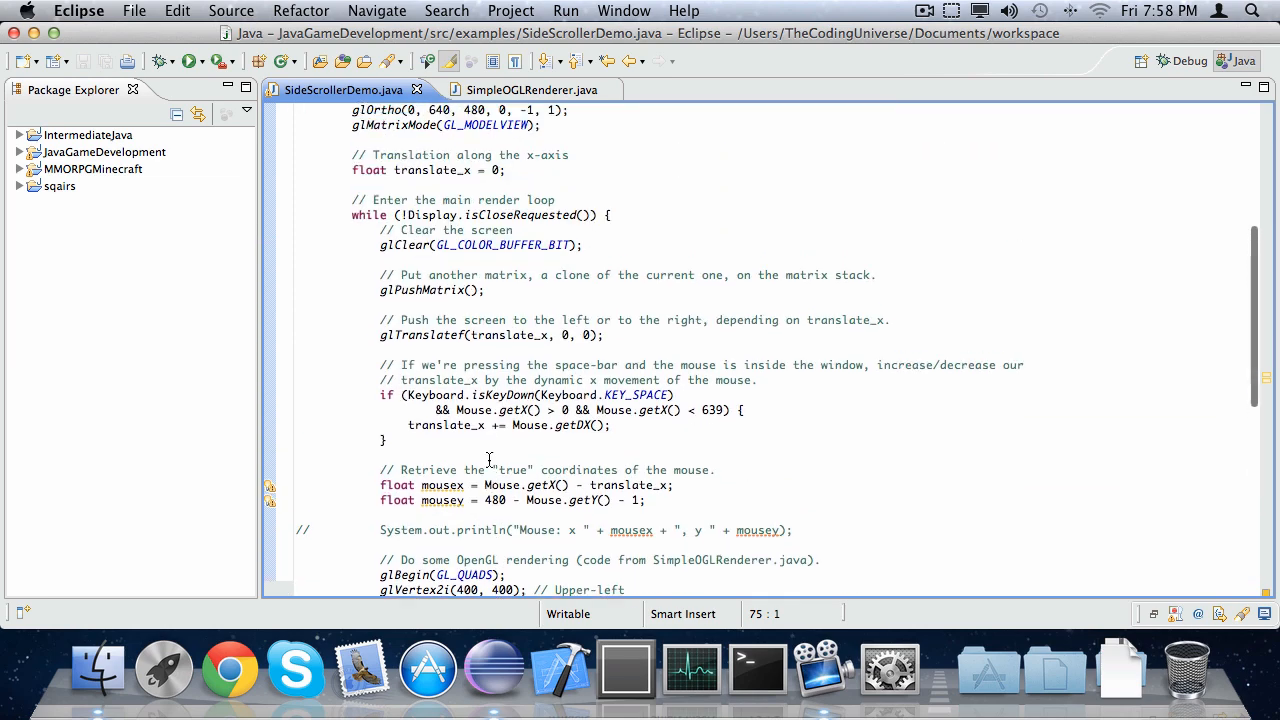
scroll(up, 3)
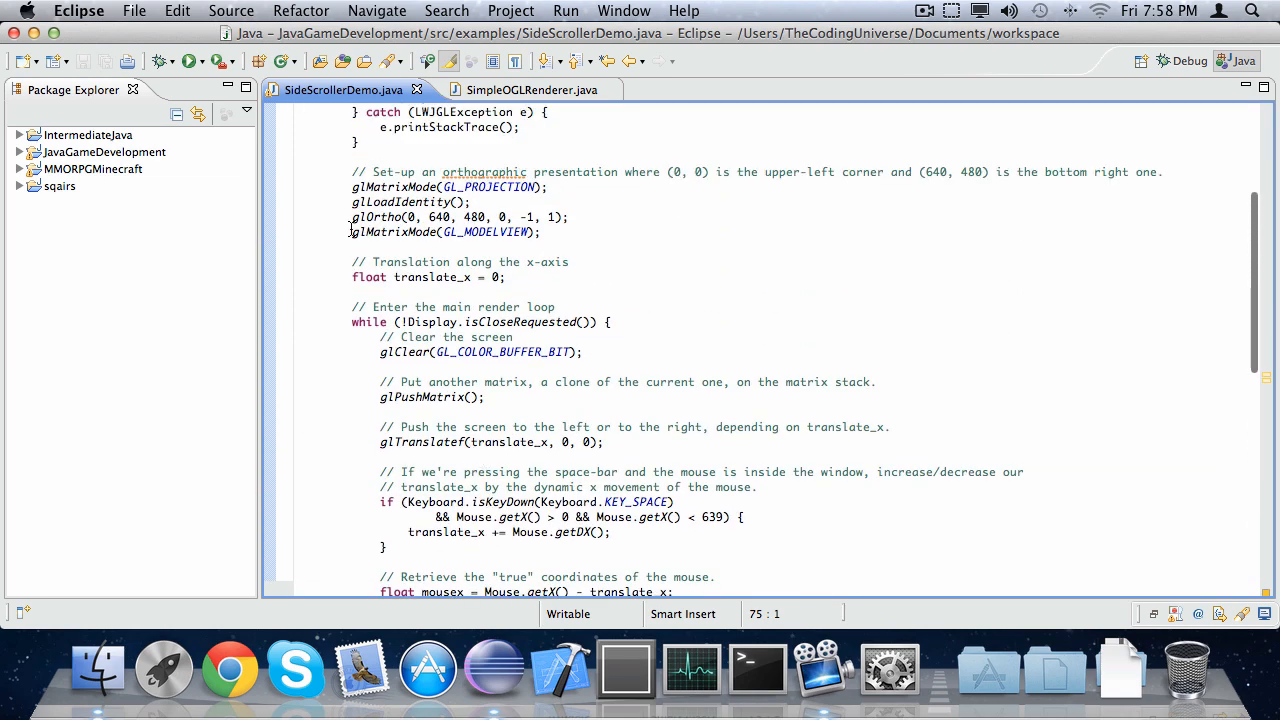
mouse_move(428, 258)
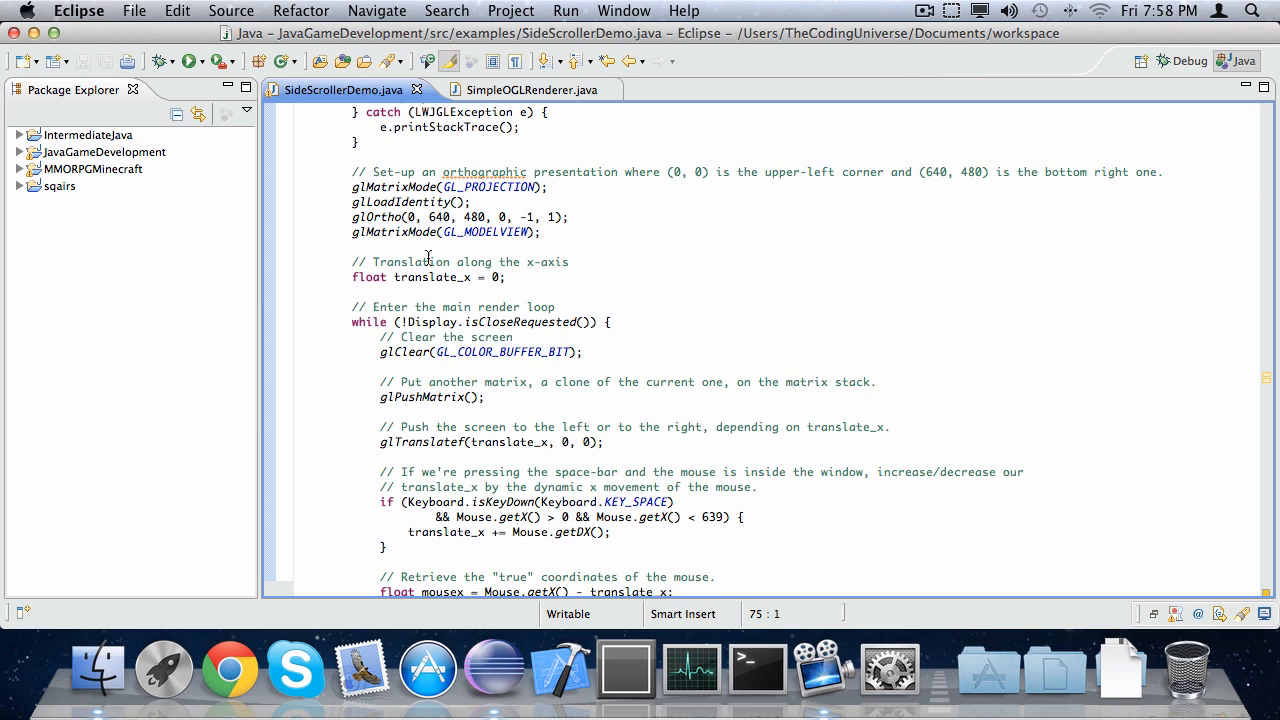
mouse_move(596, 375)
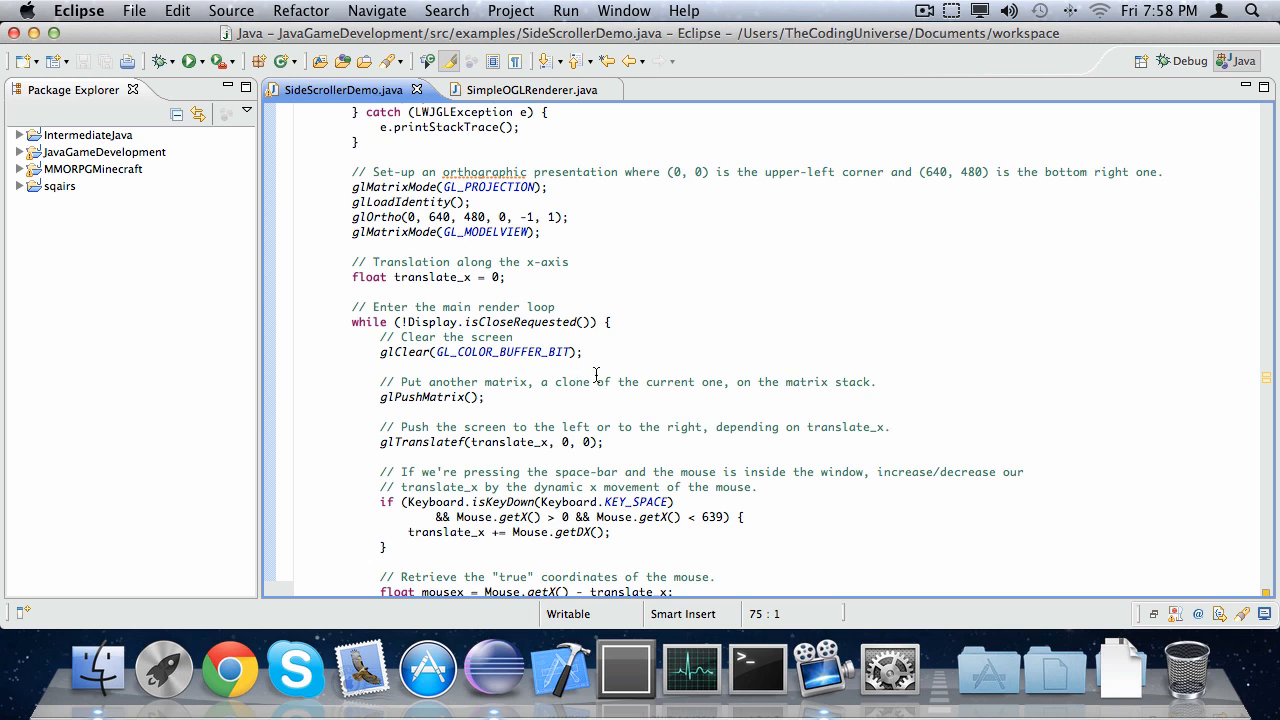
mouse_move(383, 443)
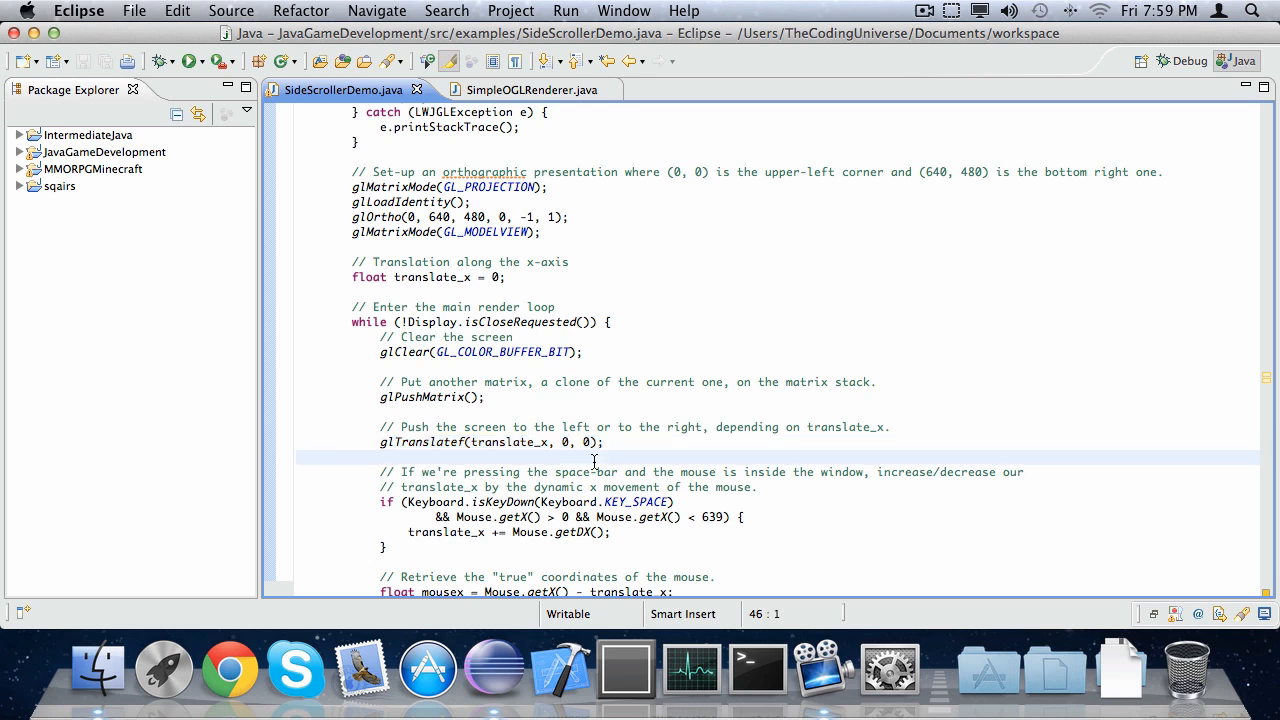
- Launch the side-scroller demo and click within the render-loop source lines
click(297, 458)
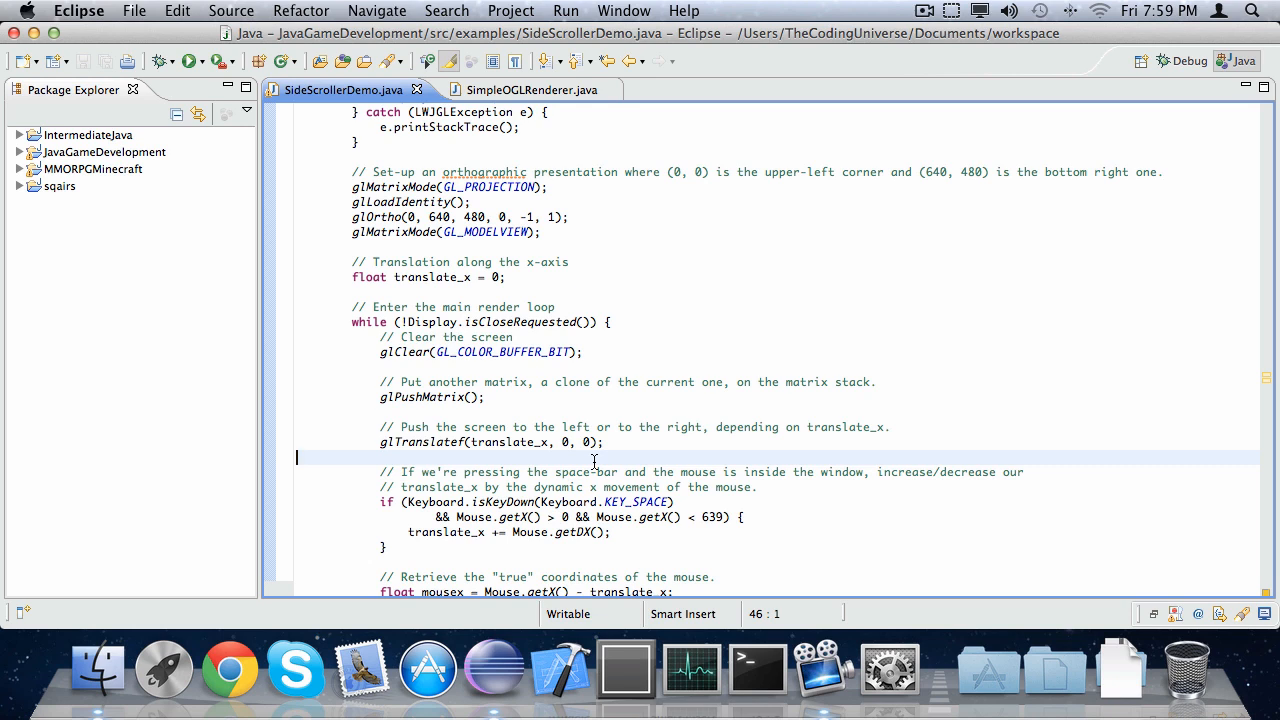
mouse_move(232, 100)
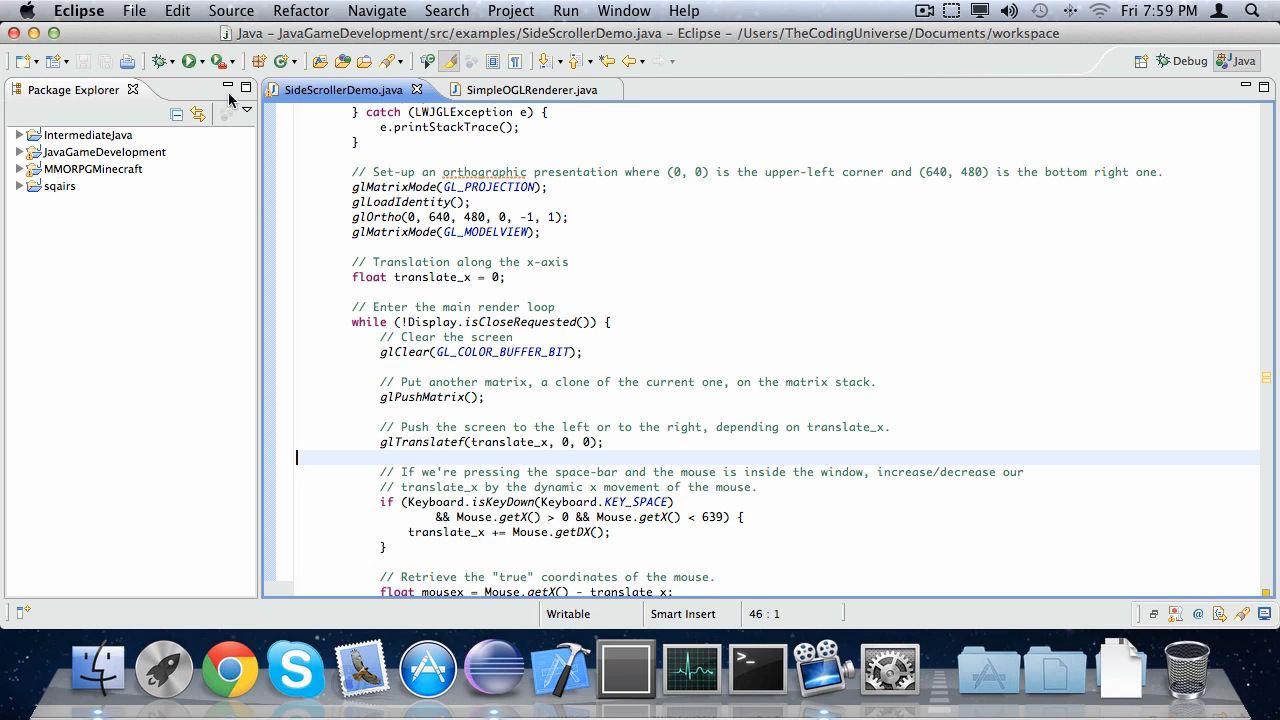
click(190, 61)
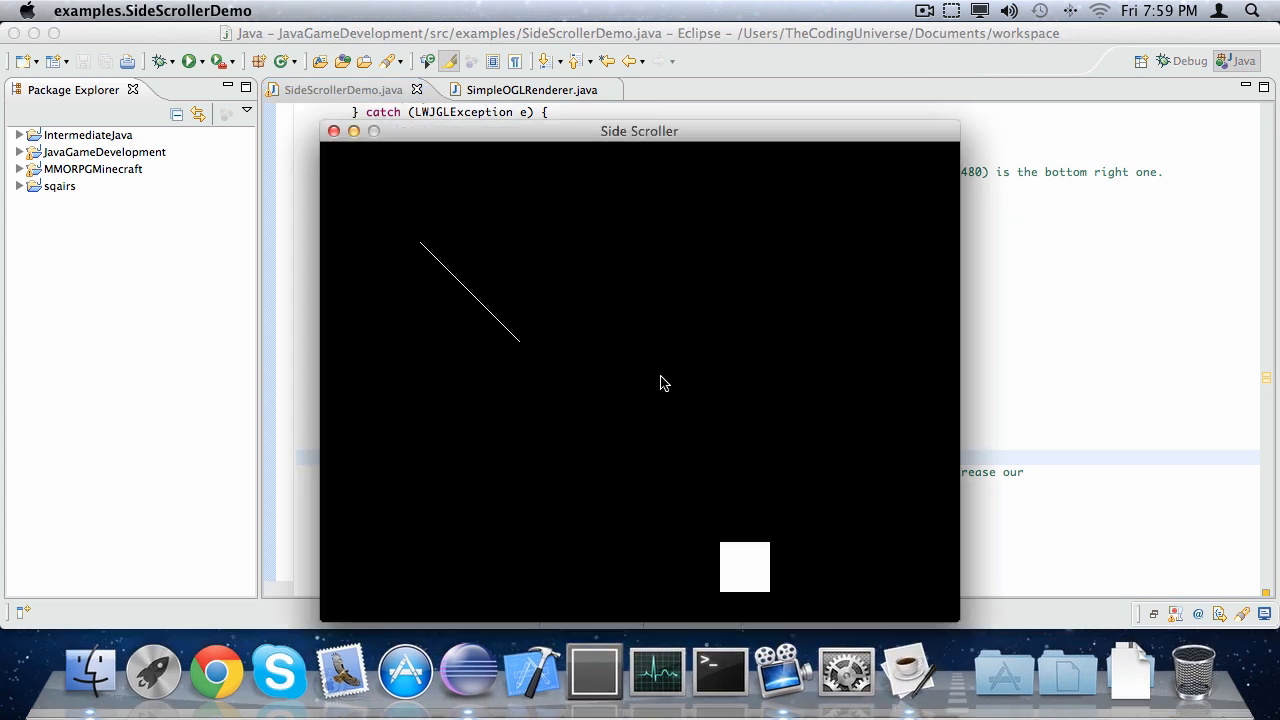
mouse_move(533, 399)
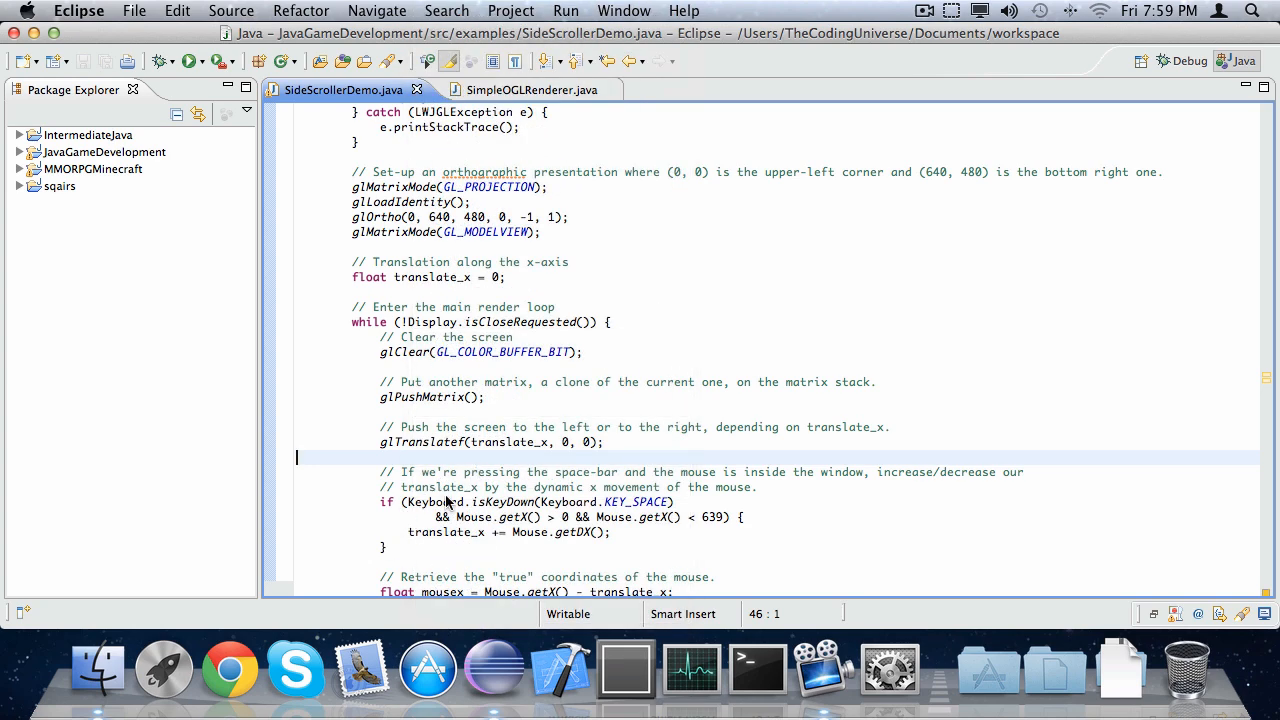
mouse_move(635, 501)
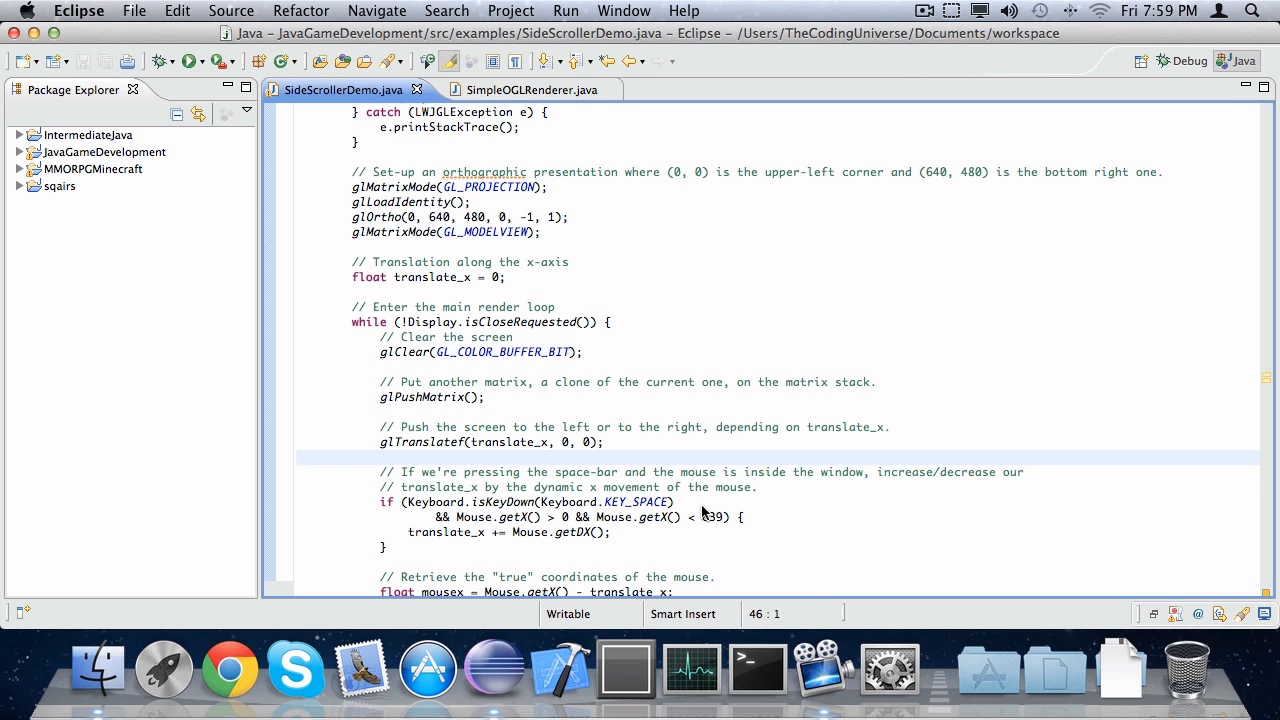
click(297, 457)
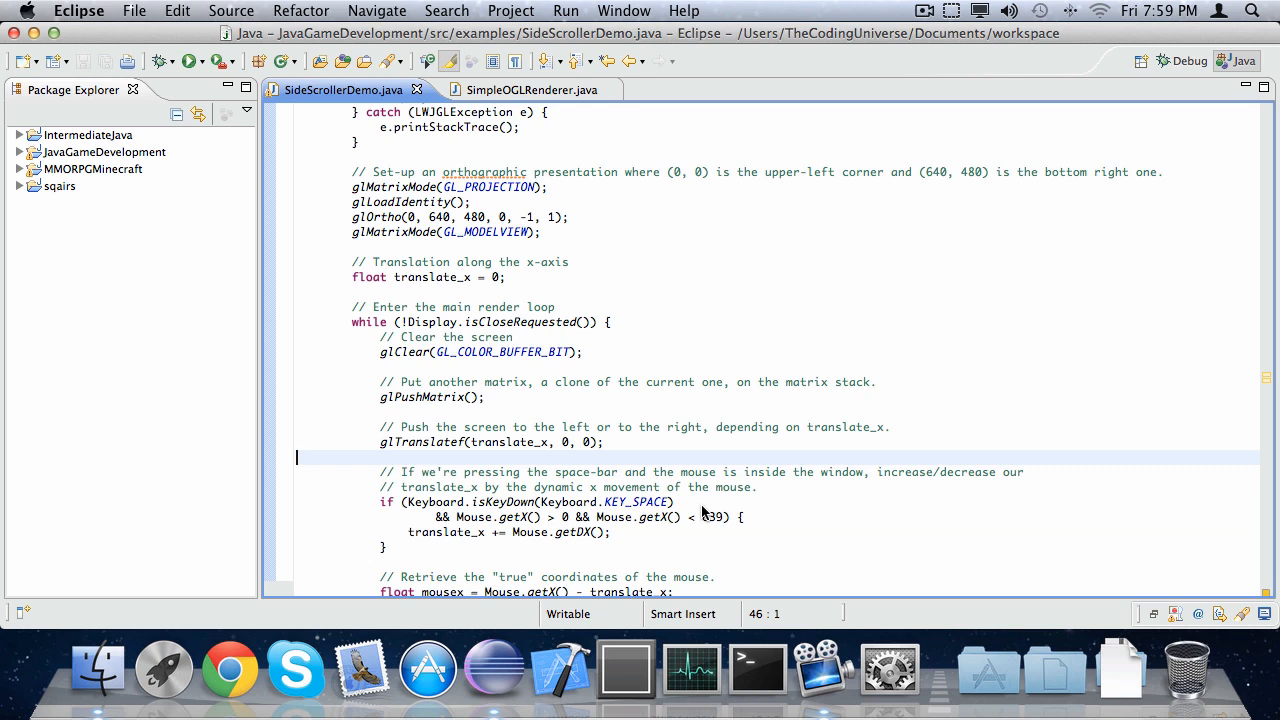
mouse_move(822, 503)
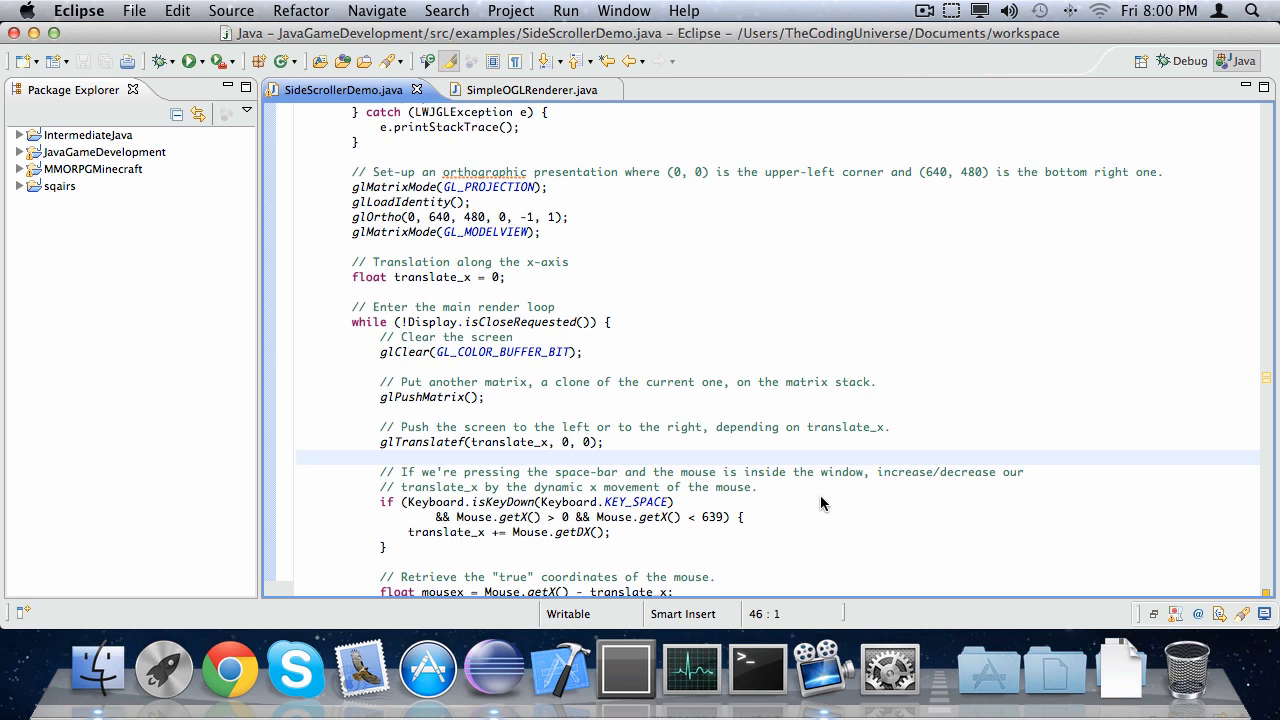
click(296, 457)
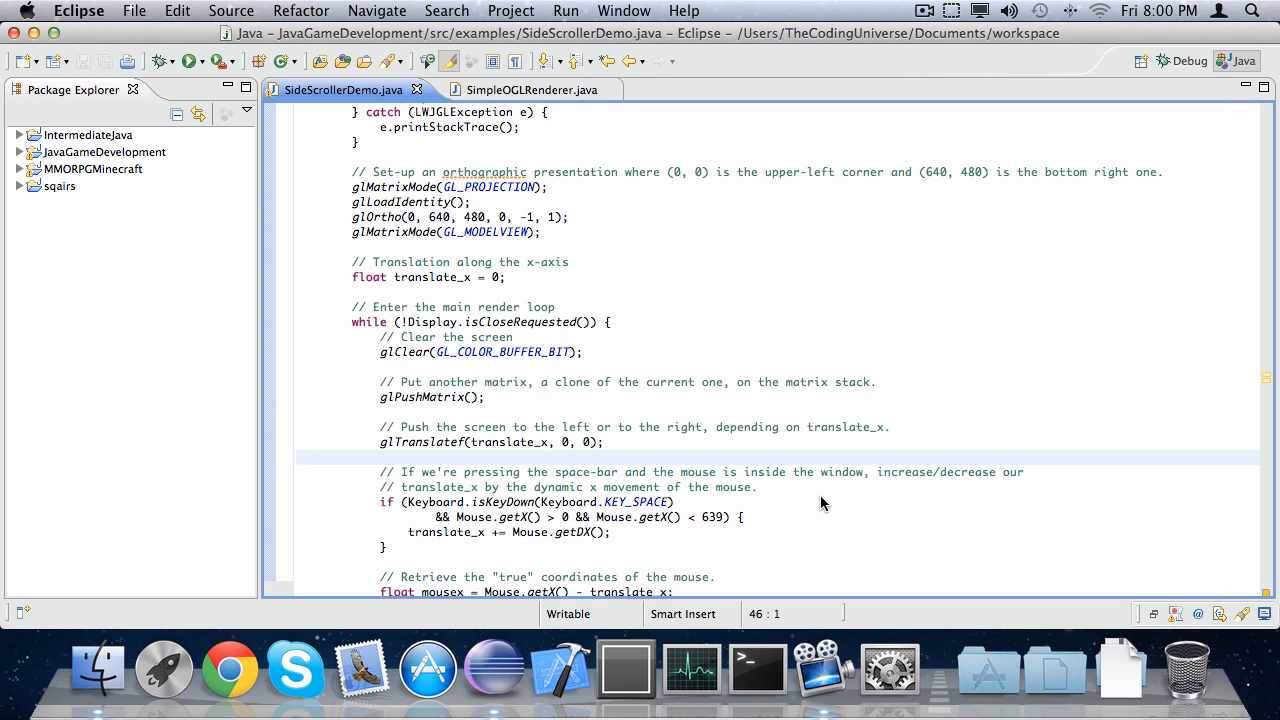
click(296, 457)
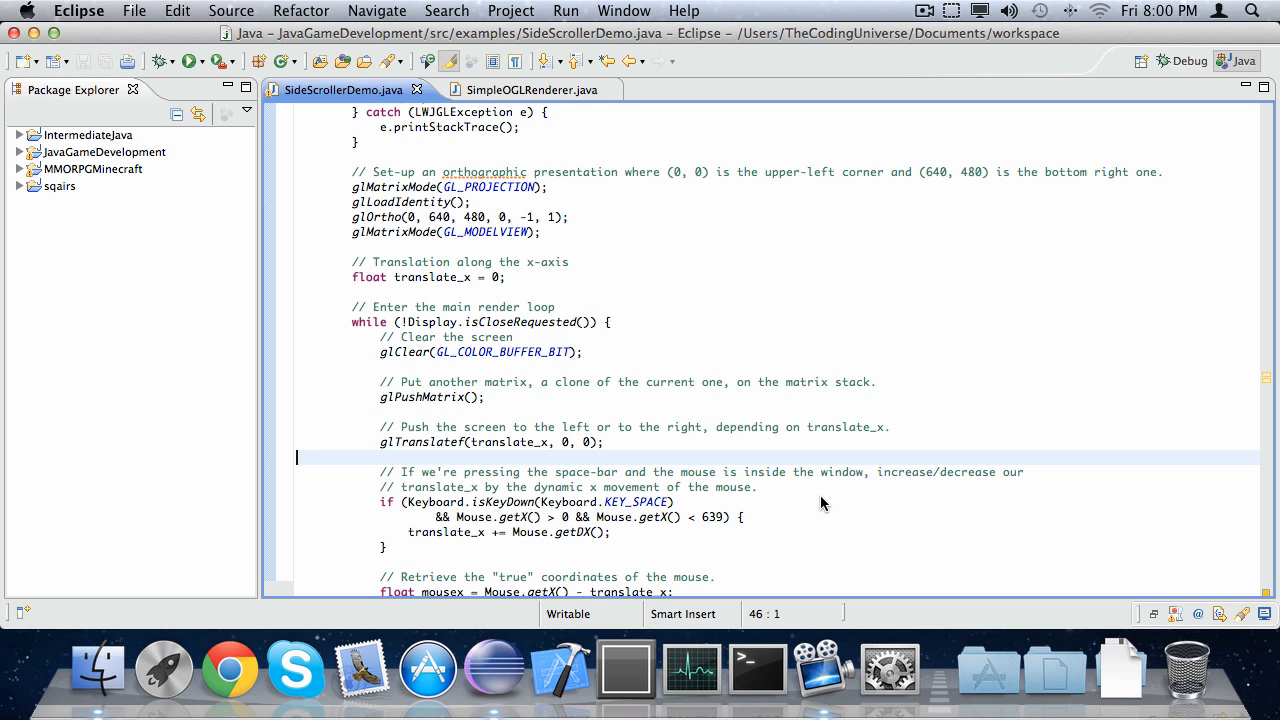
click(700, 517)
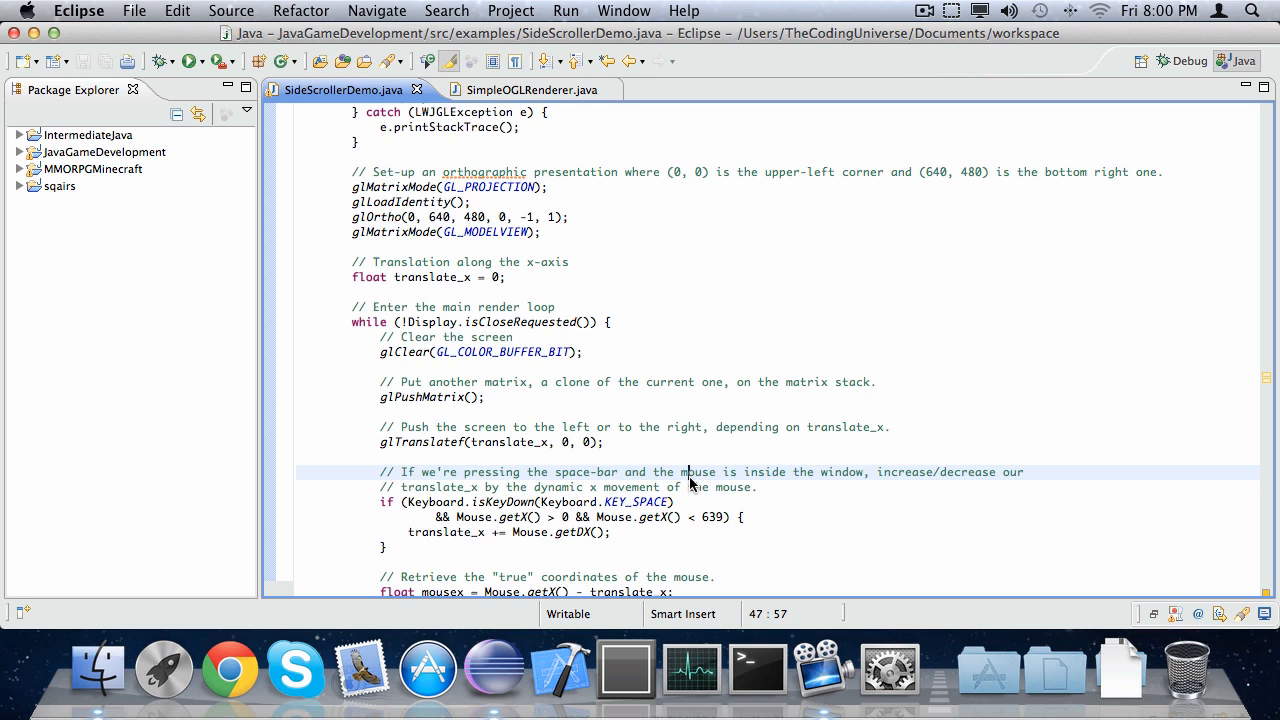
mouse_move(572, 521)
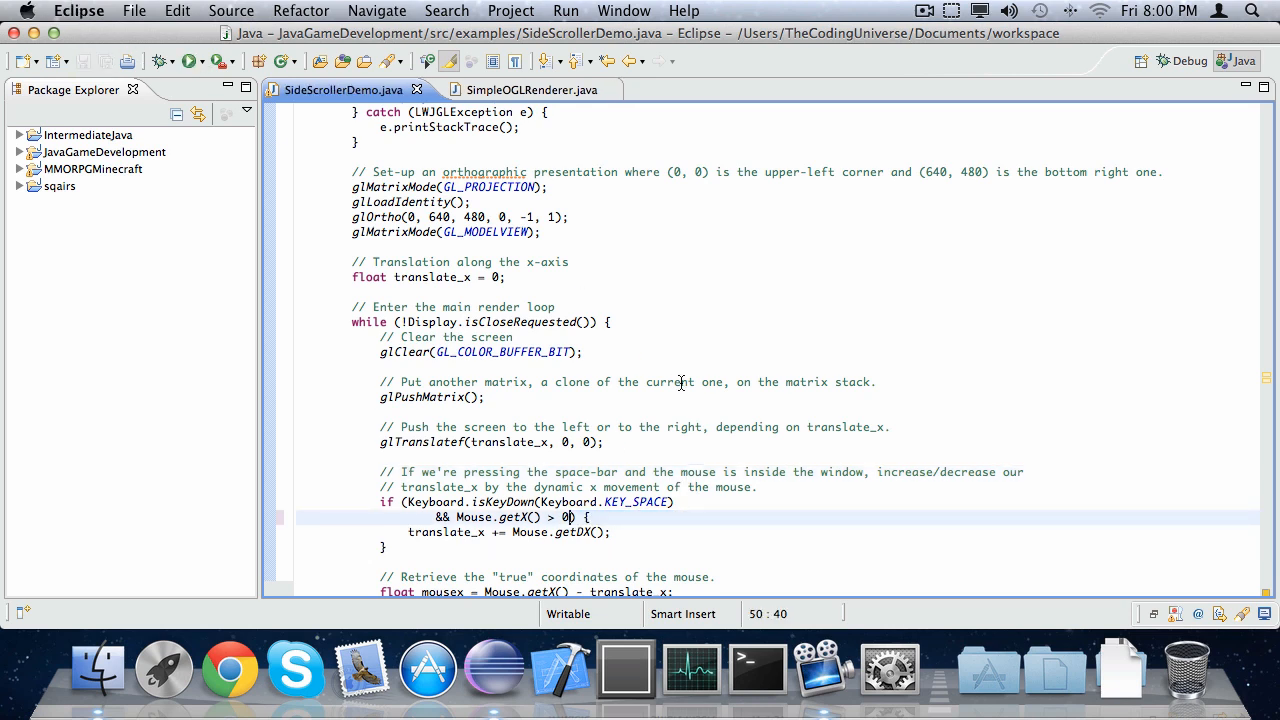
- Run the demo again, then select the commented-out mouse print line
click(189, 61)
text( && Mouse.getX() < 640)
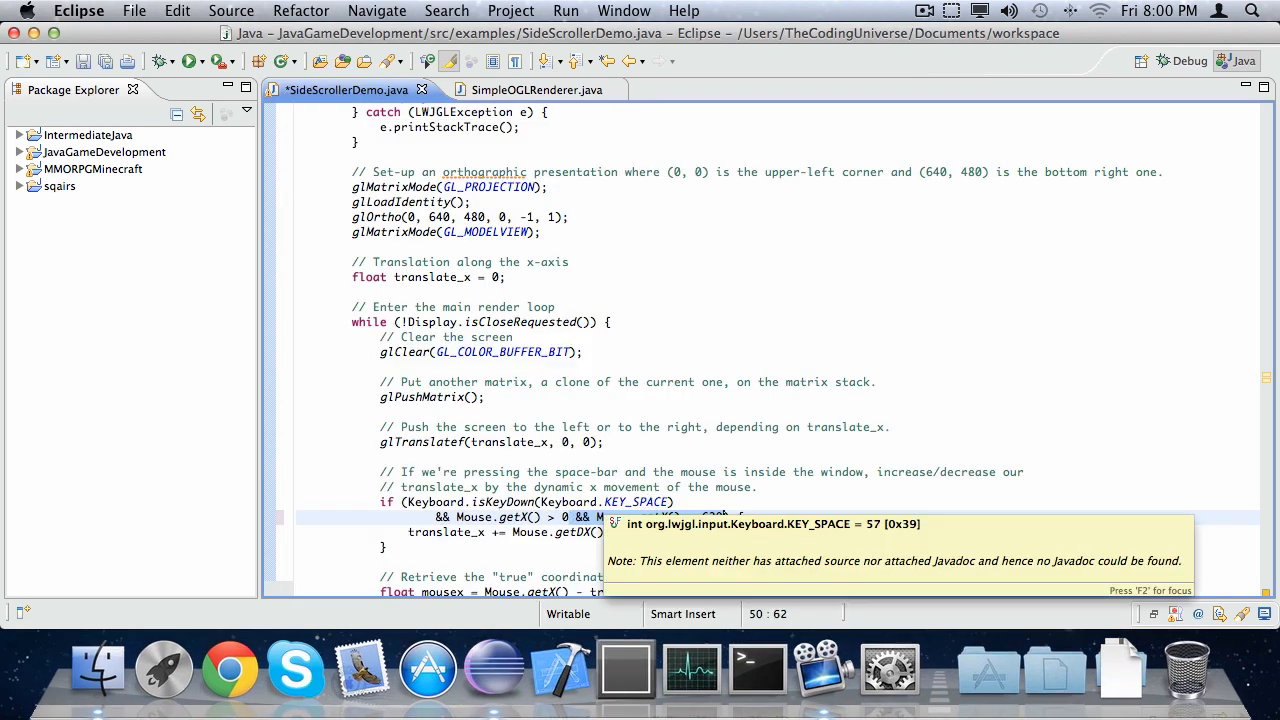
mouse_move(700, 487)
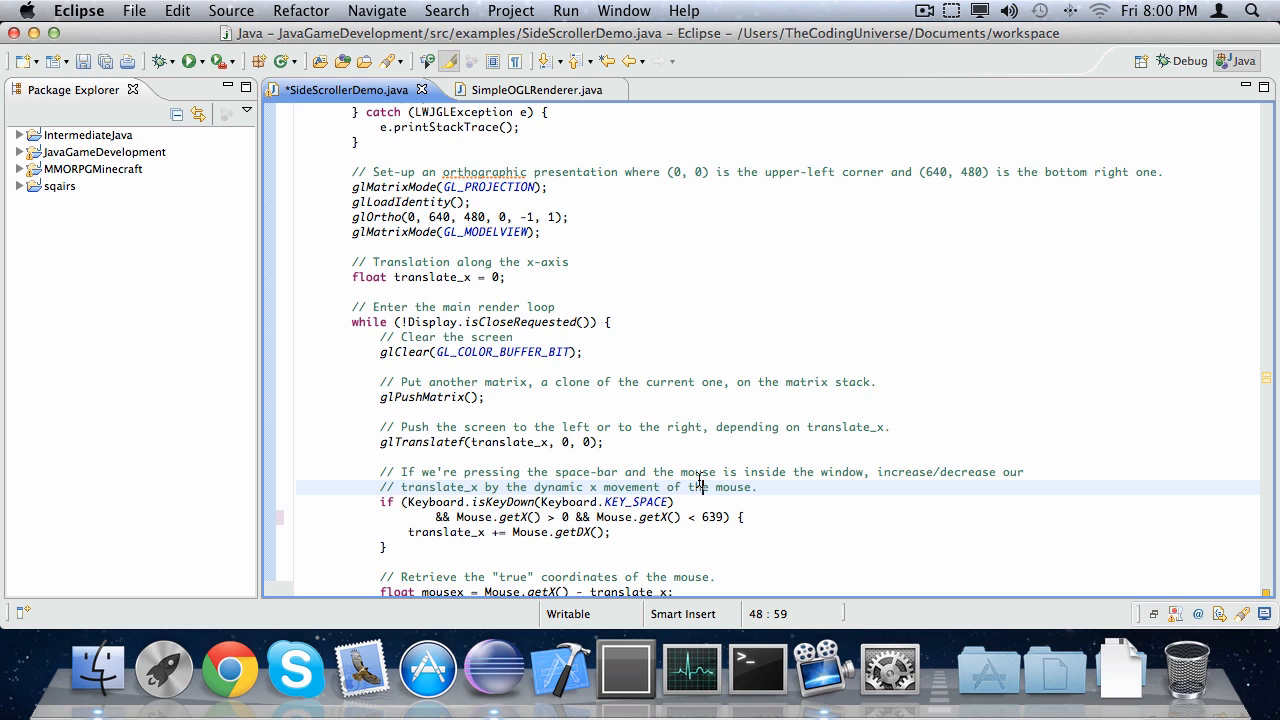
scroll(down, 3)
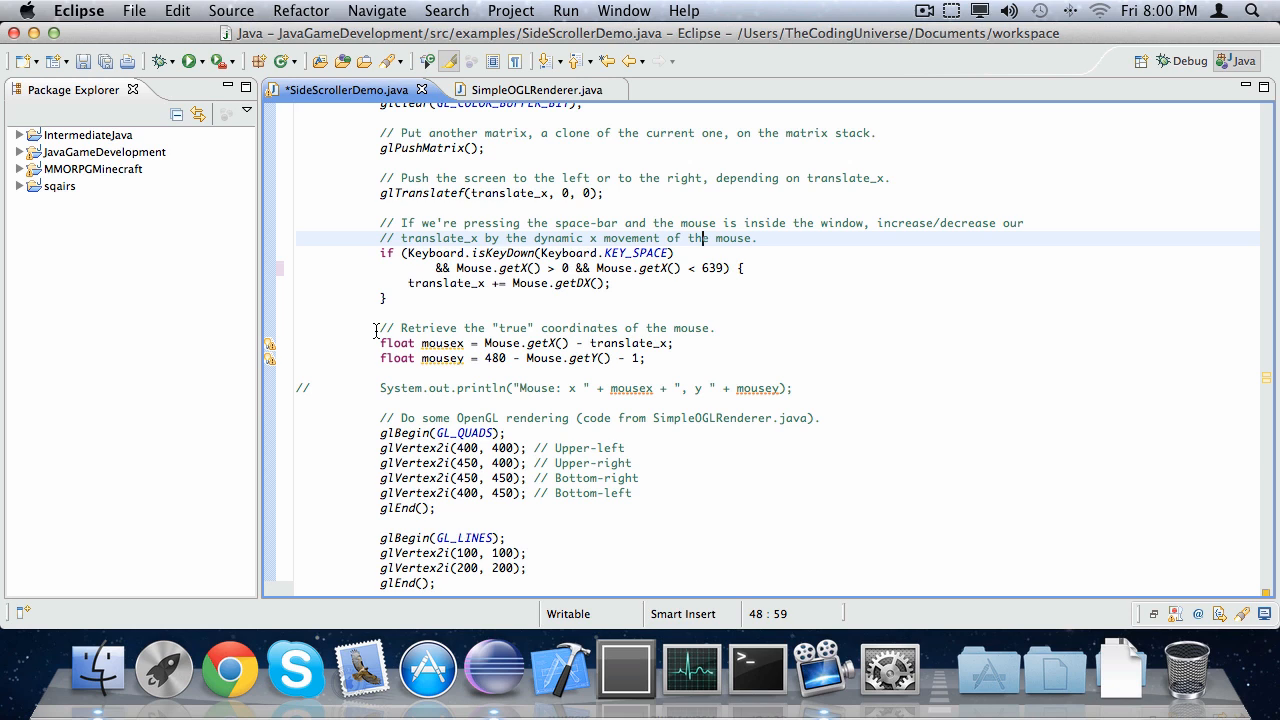
click(420, 388)
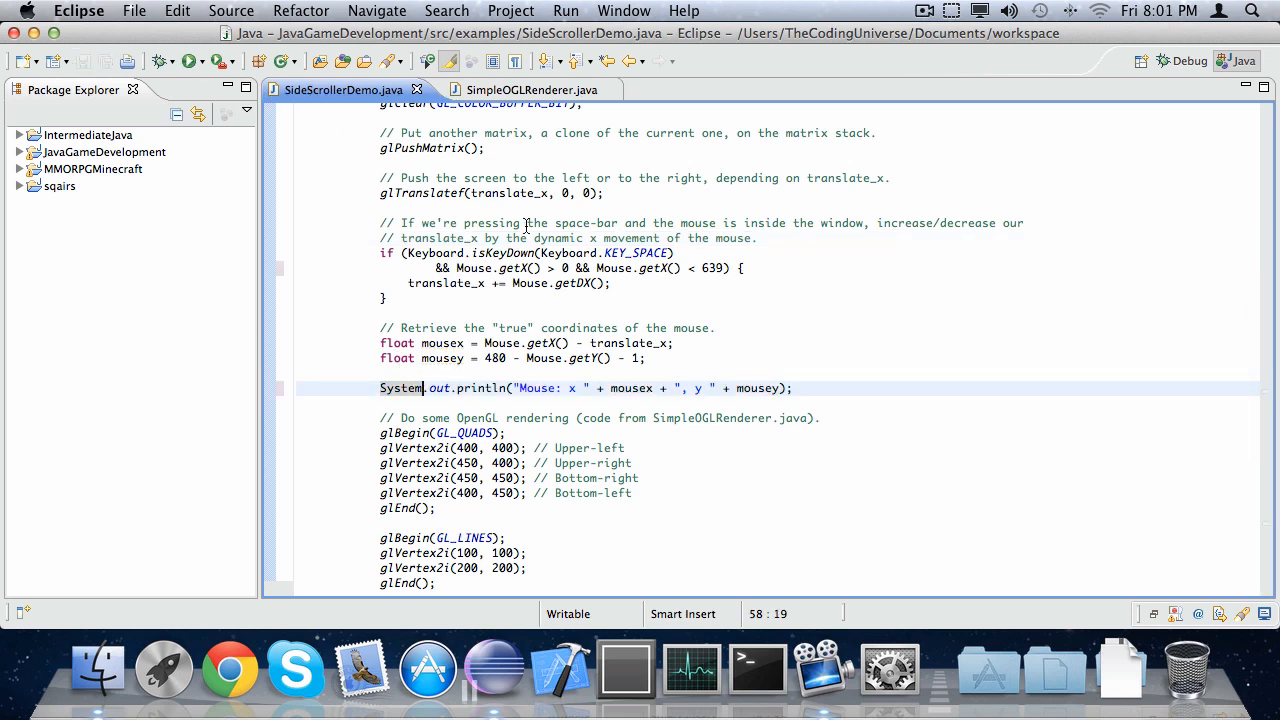
- Relaunch SideScrollerDemo, drag with Space to shift the quad, then close the demo window
click(189, 61)
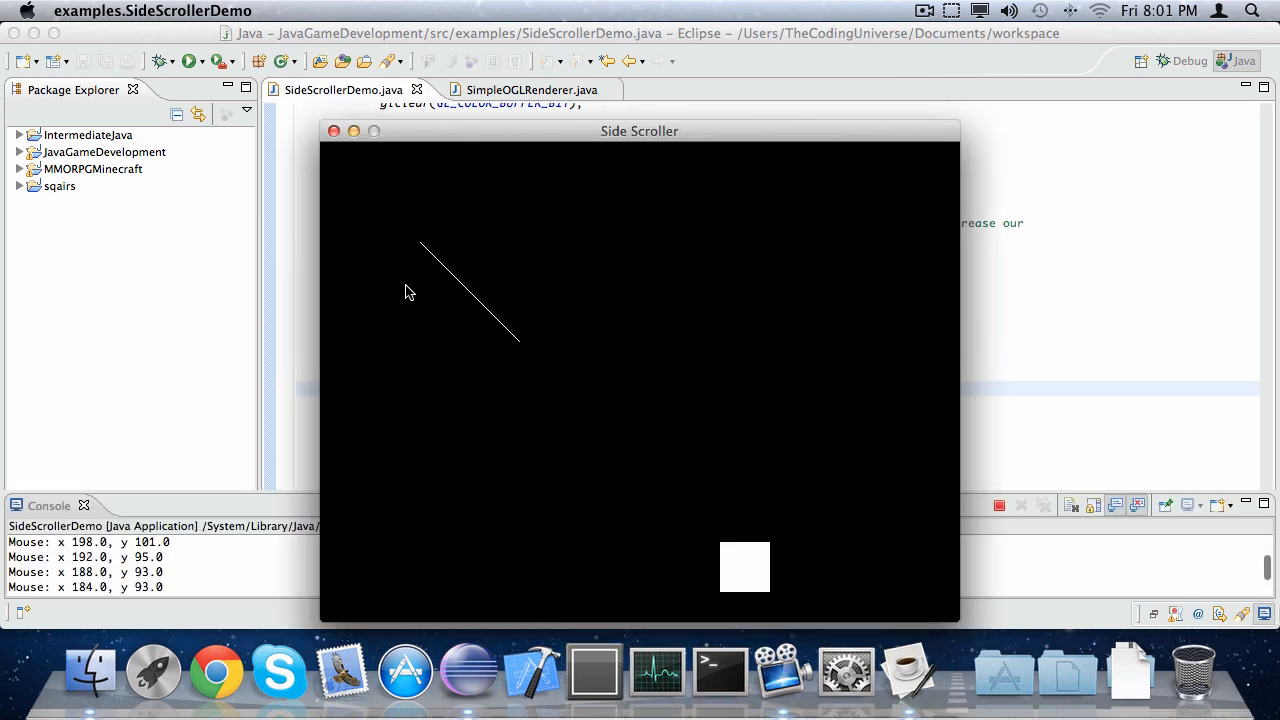
mouse_move(328, 150)
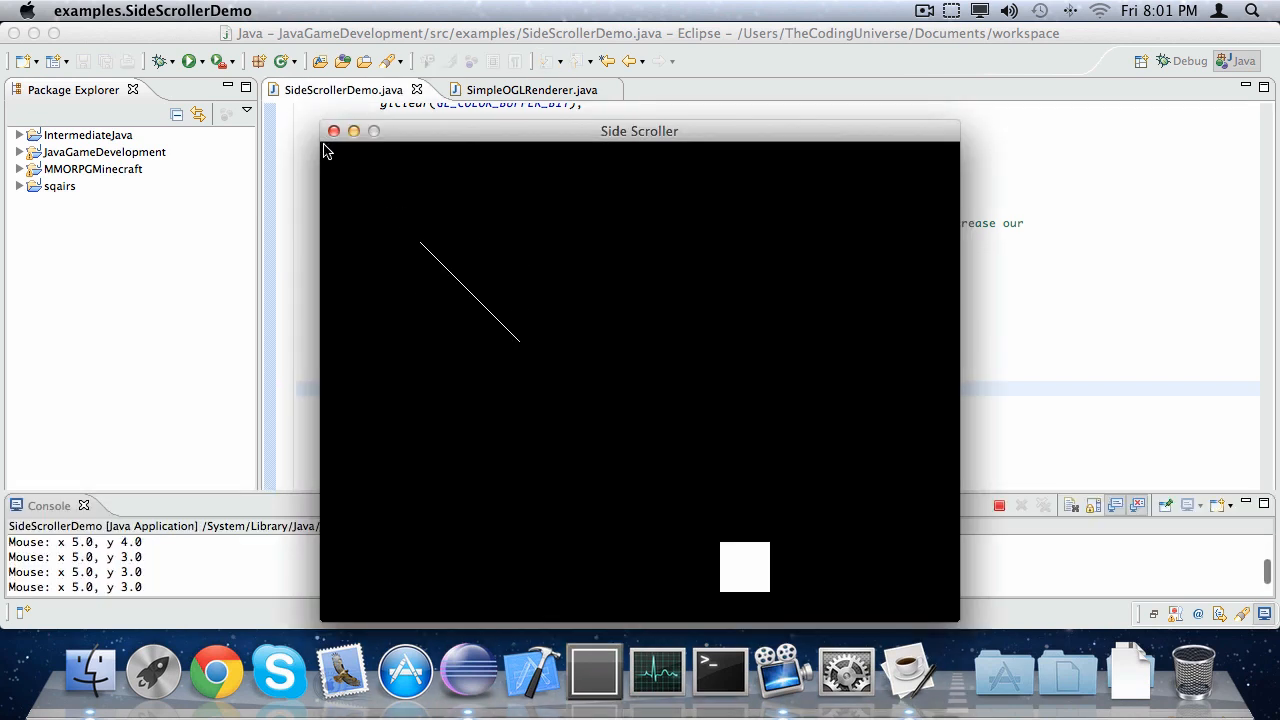
mouse_move(995, 641)
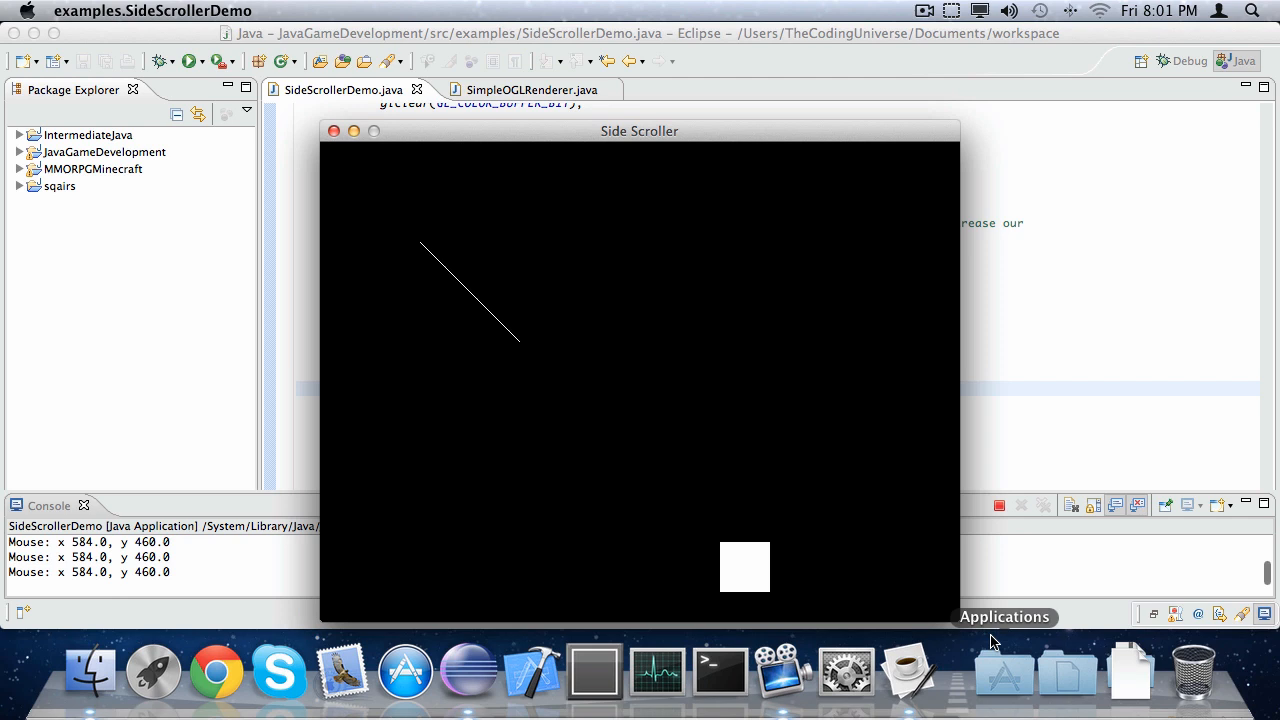
mouse_move(956, 620)
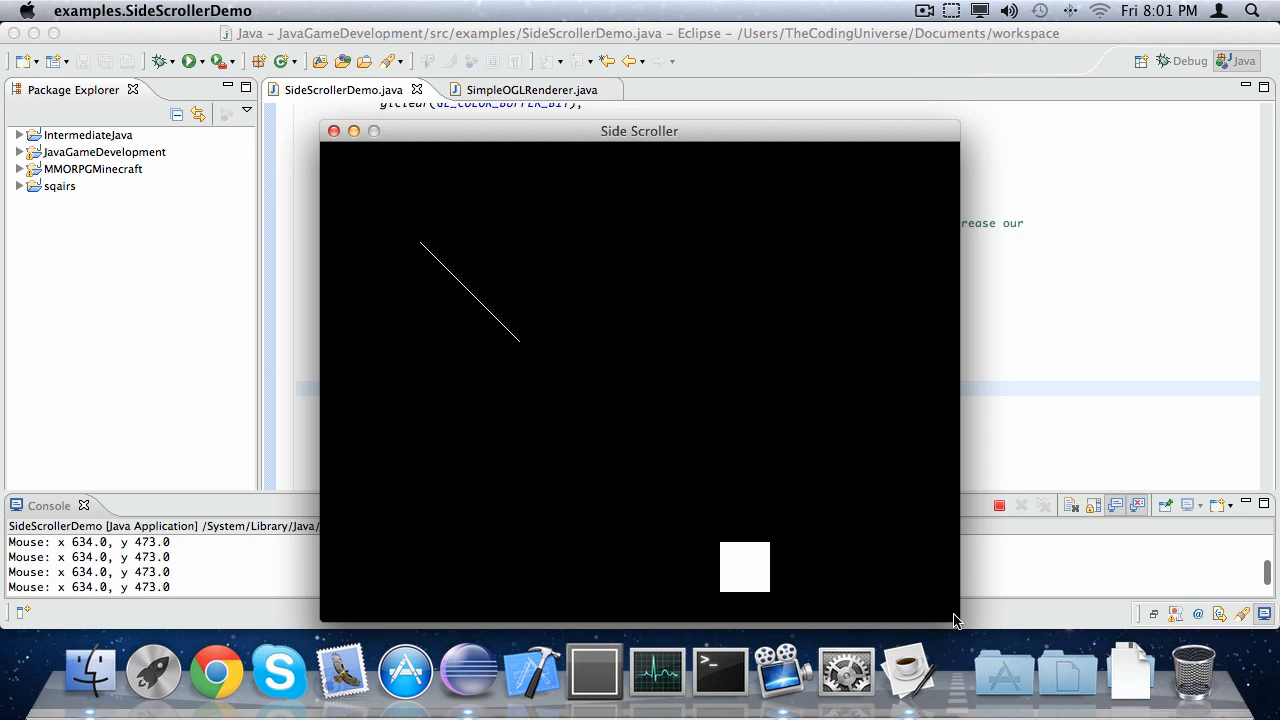
mouse_move(848, 368)
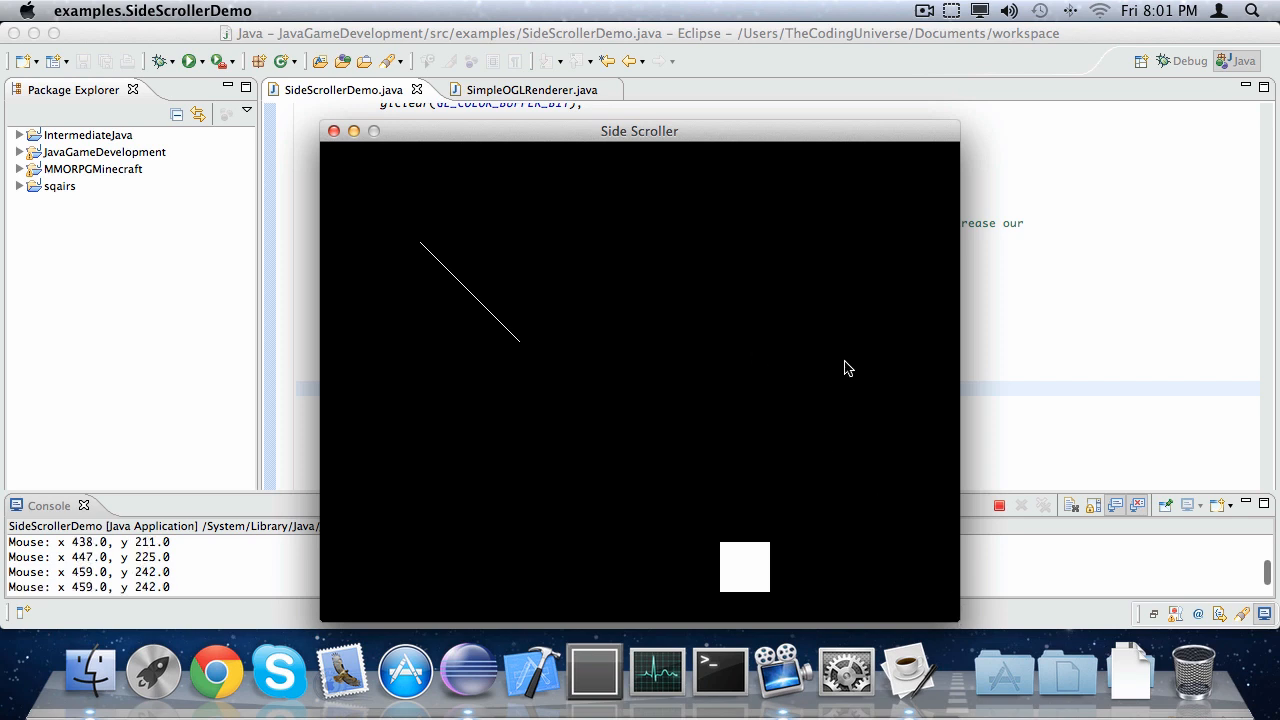
mouse_move(320, 151)
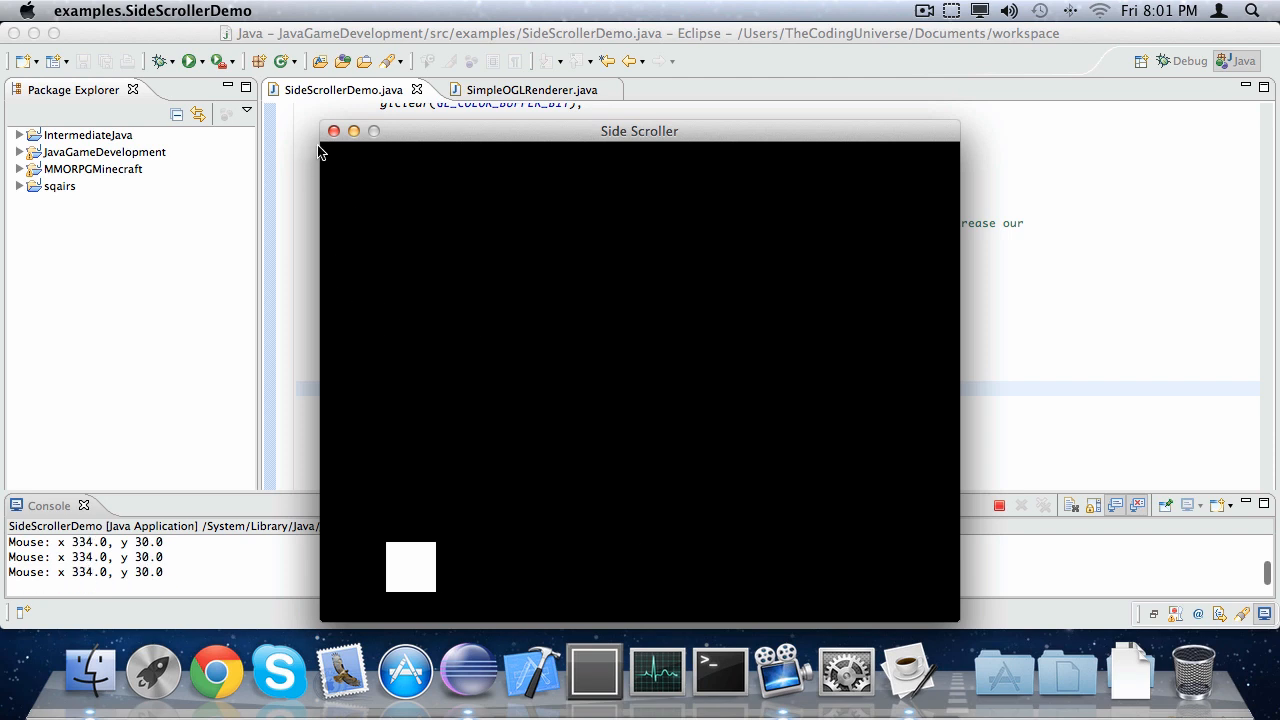
mouse_move(330, 152)
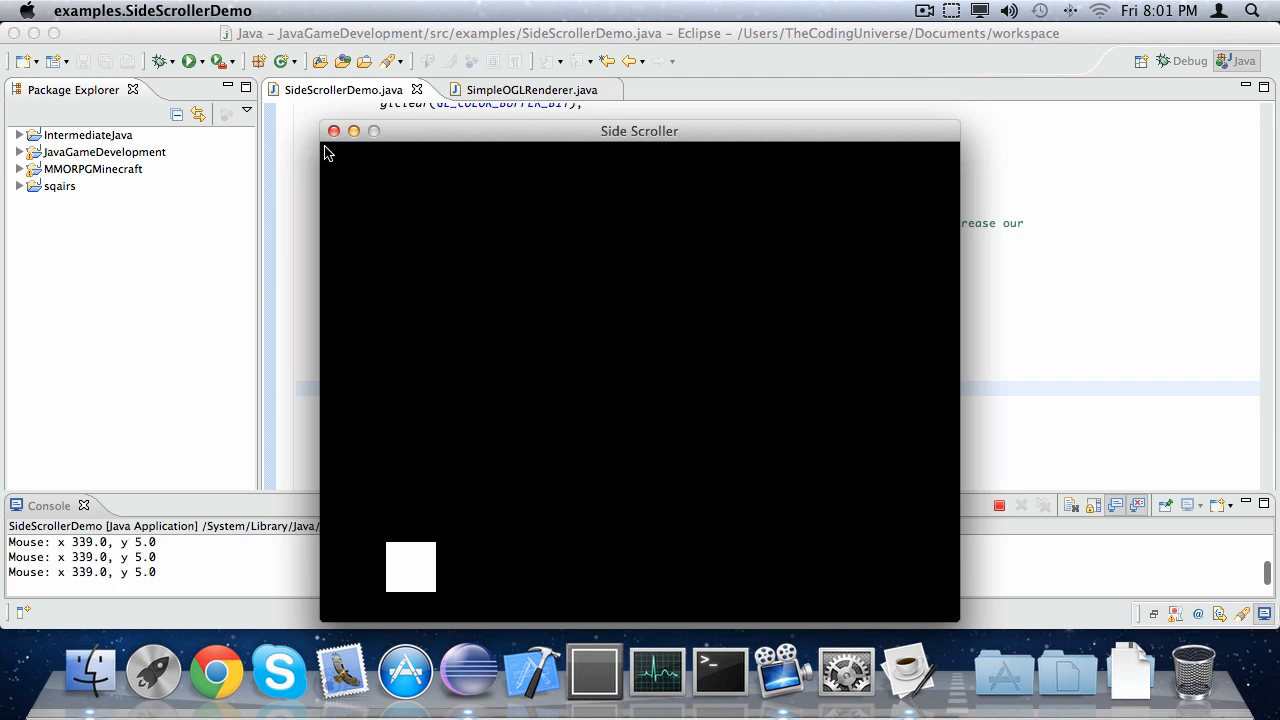
mouse_move(82, 497)
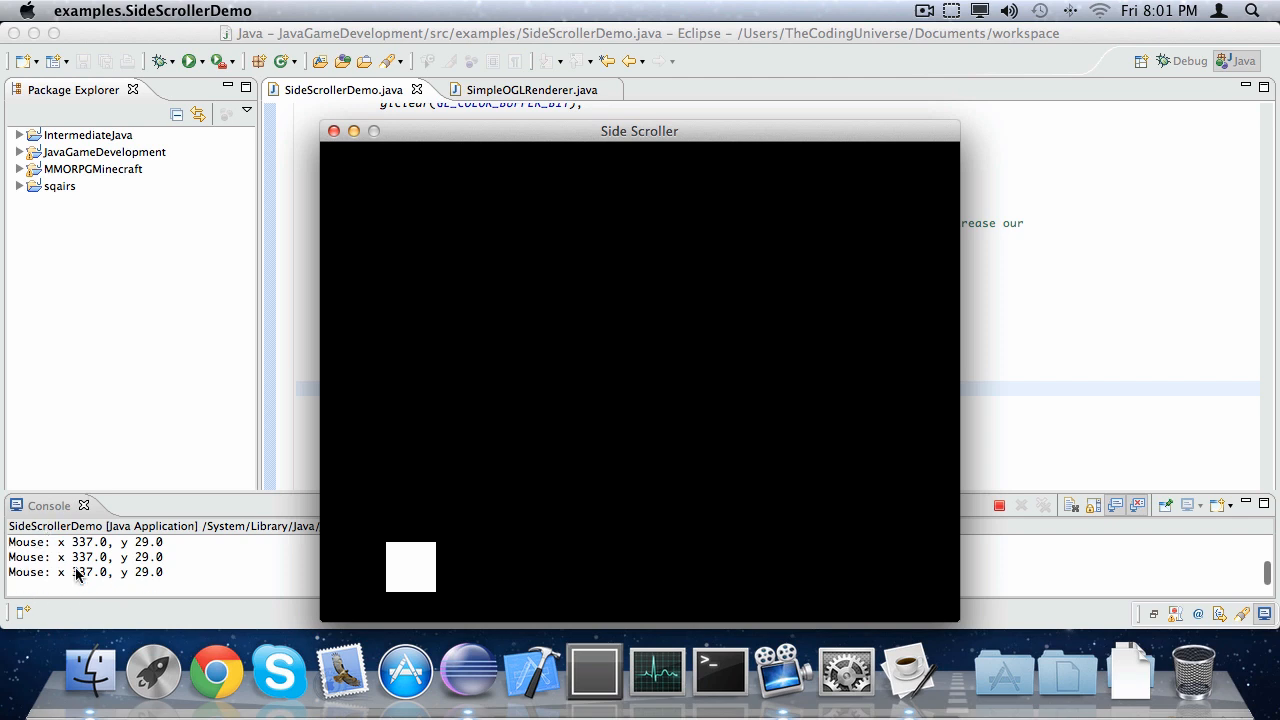
mouse_move(322, 150)
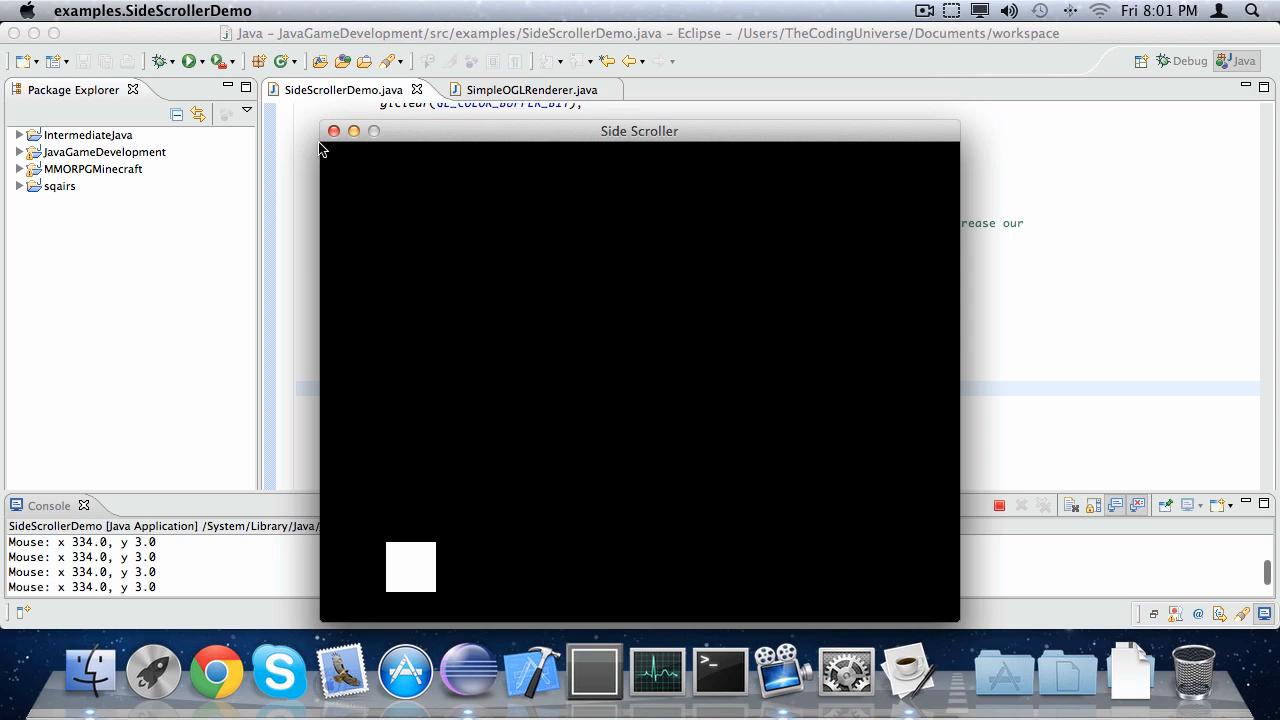
click(334, 131)
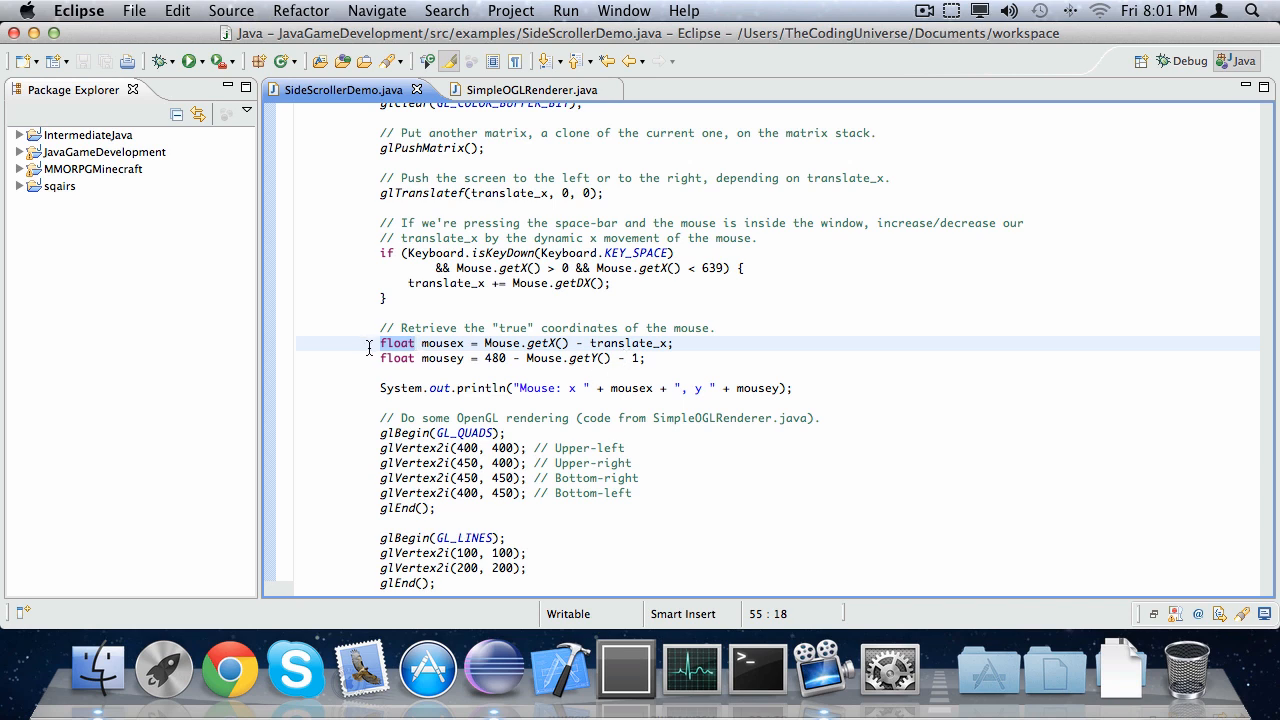
- Point out the mousex declaration, then place the cursor on the System.out.println mouse line
click(400, 358)
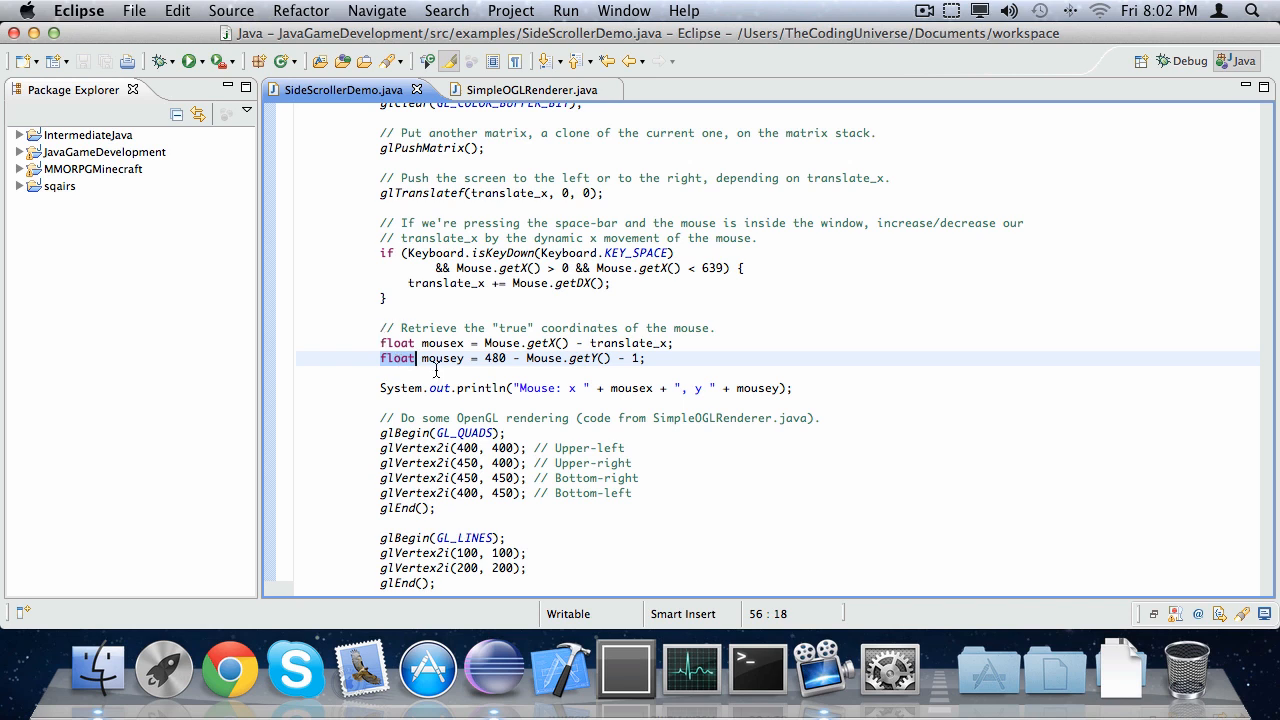
click(438, 388)
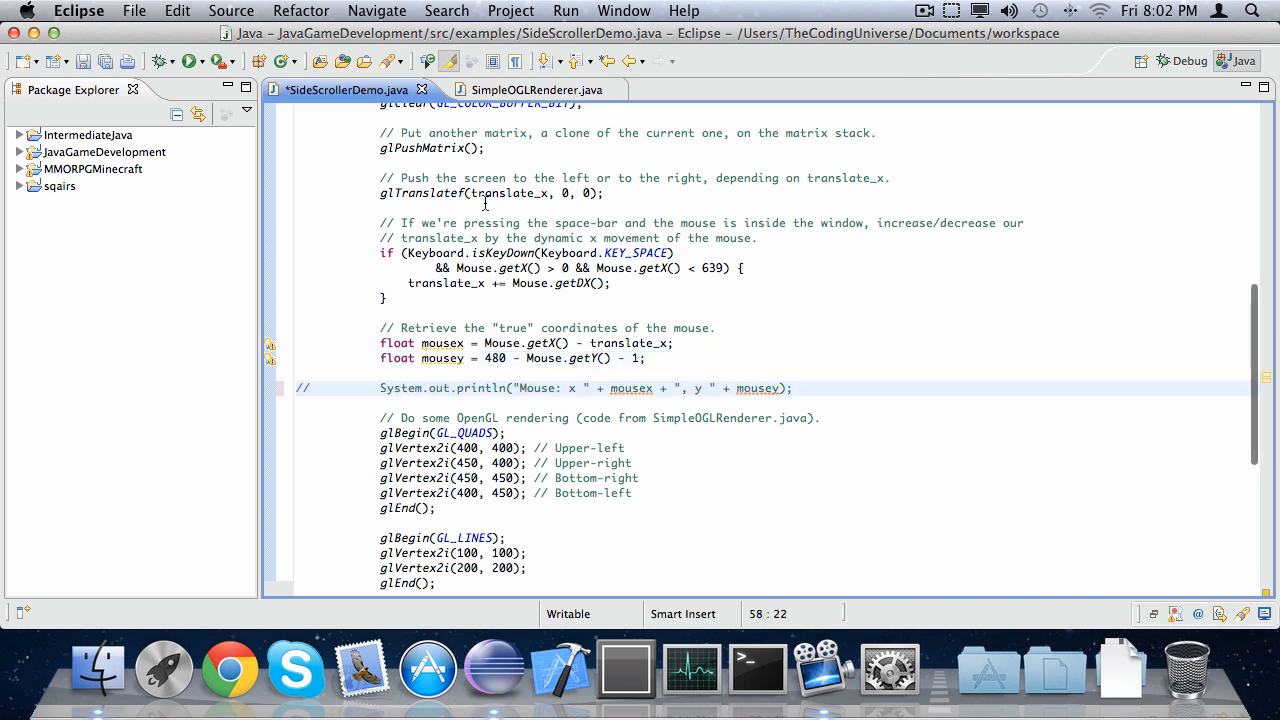
scroll(down, 3)
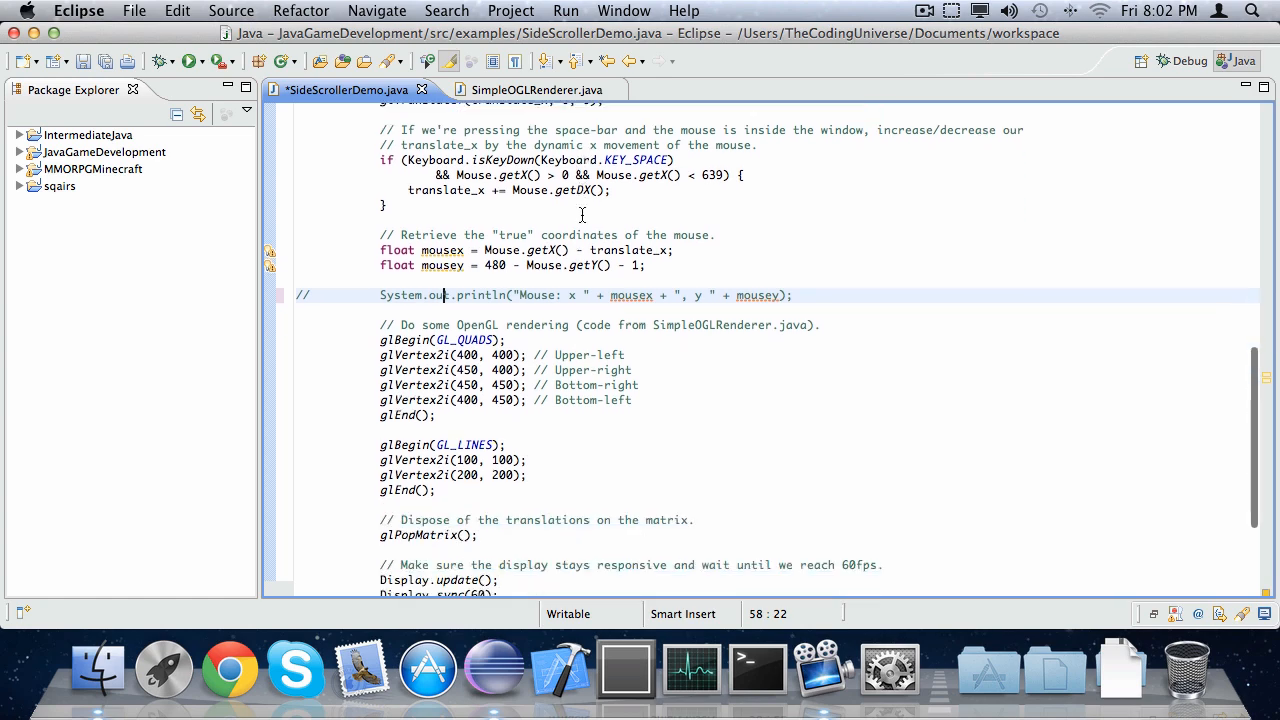
scroll(down, 3)
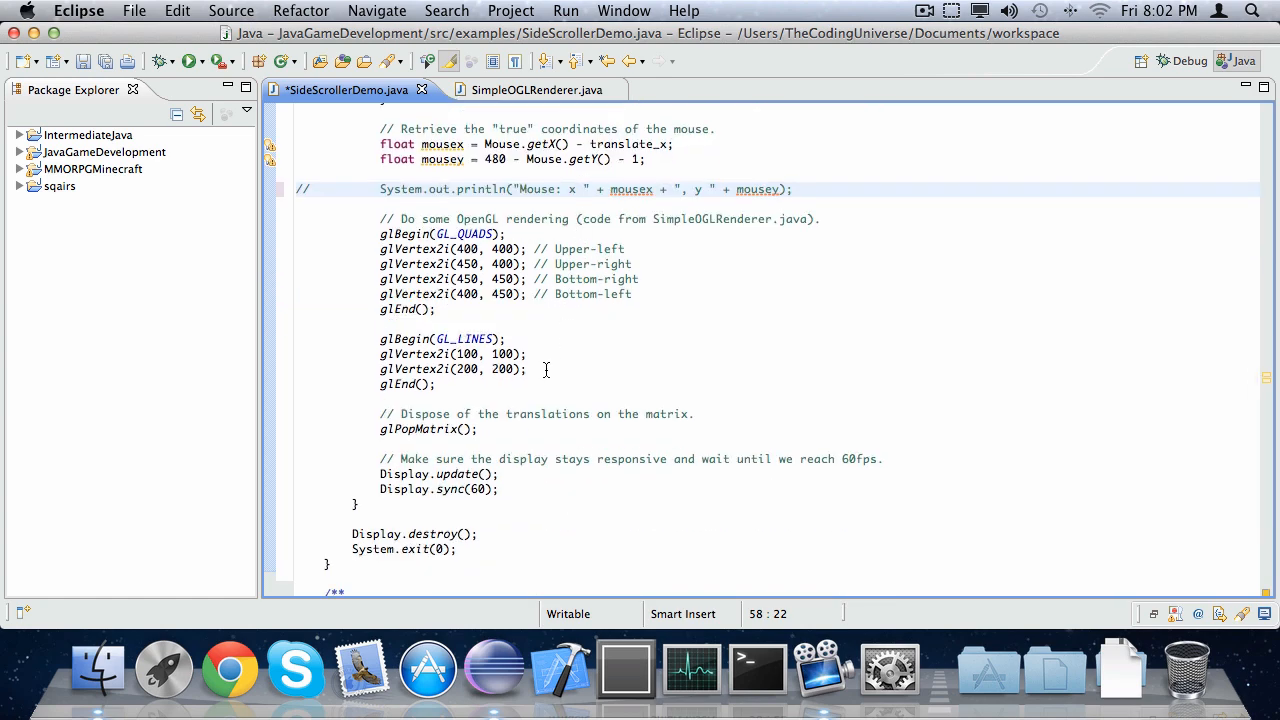
scroll(up, 3)
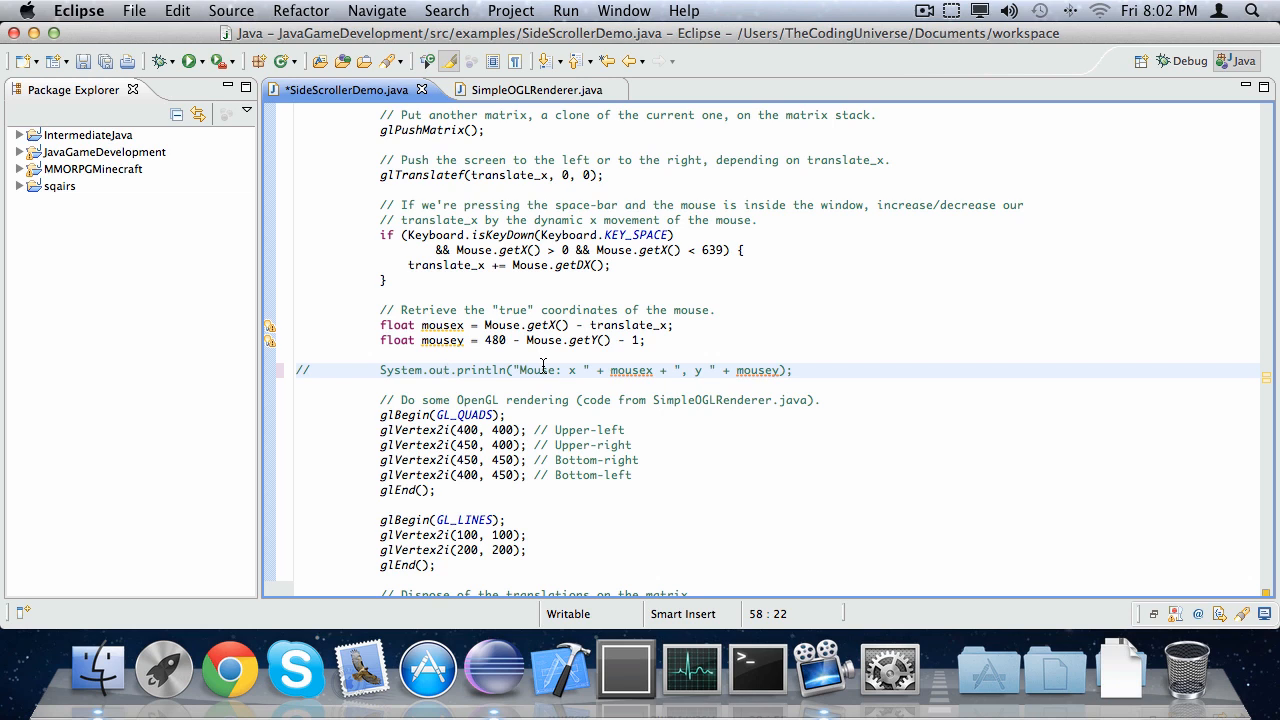
mouse_move(372, 171)
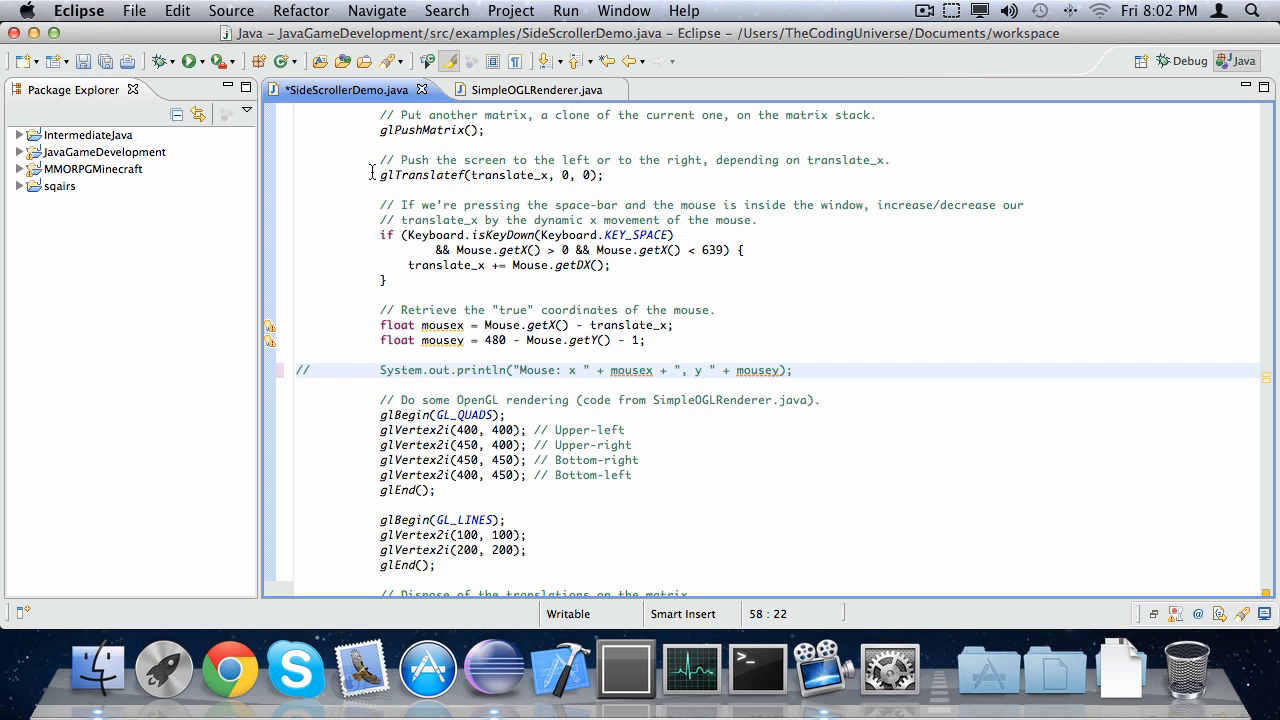
scroll(down, 3)
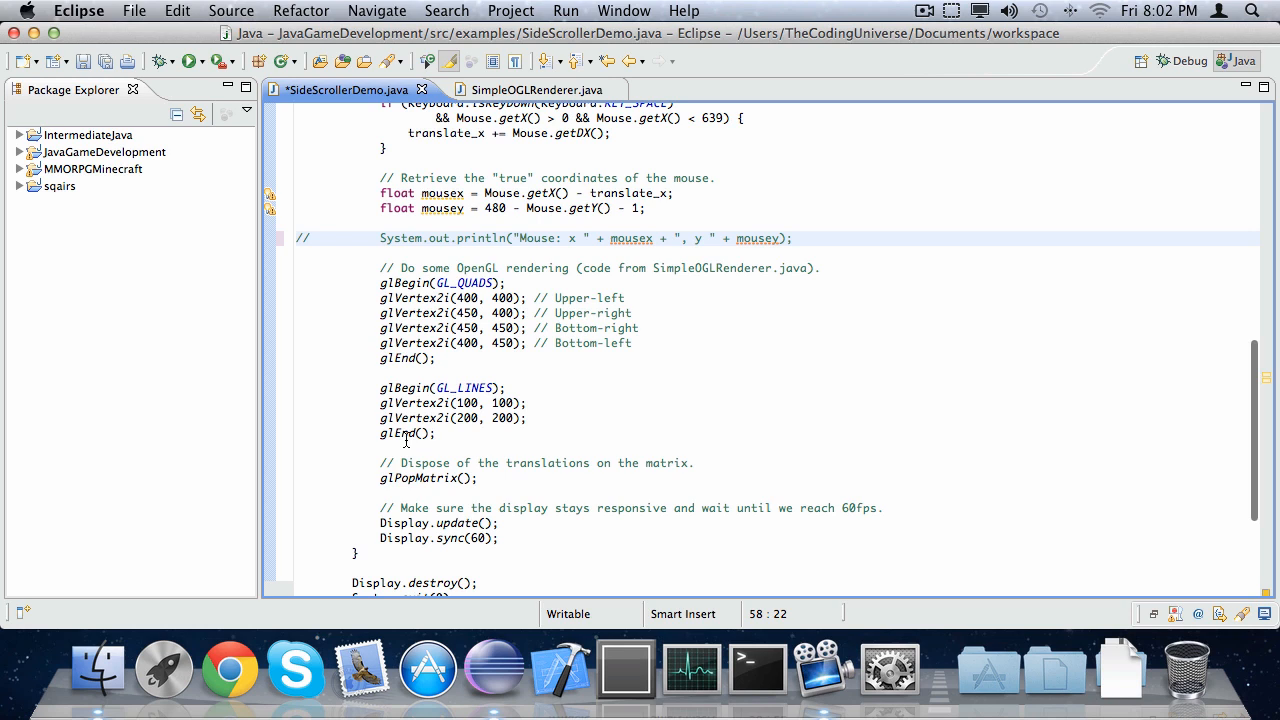
mouse_move(388, 486)
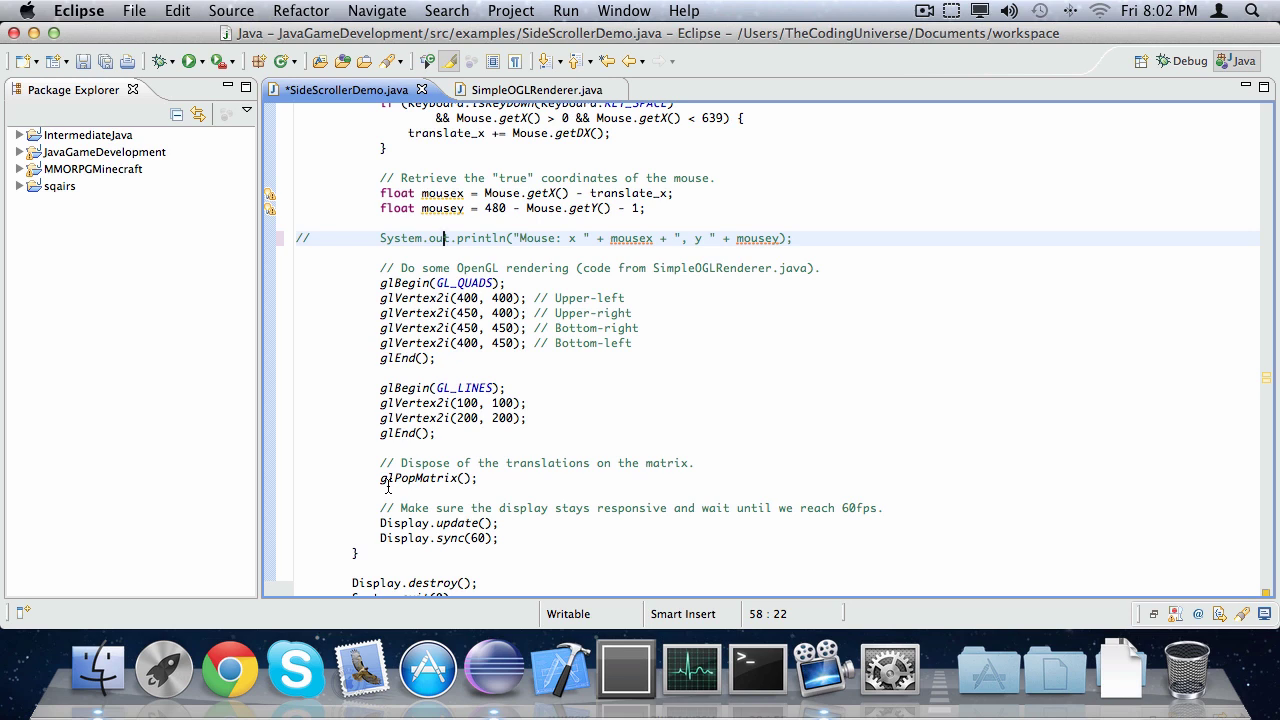
scroll(up, 3)
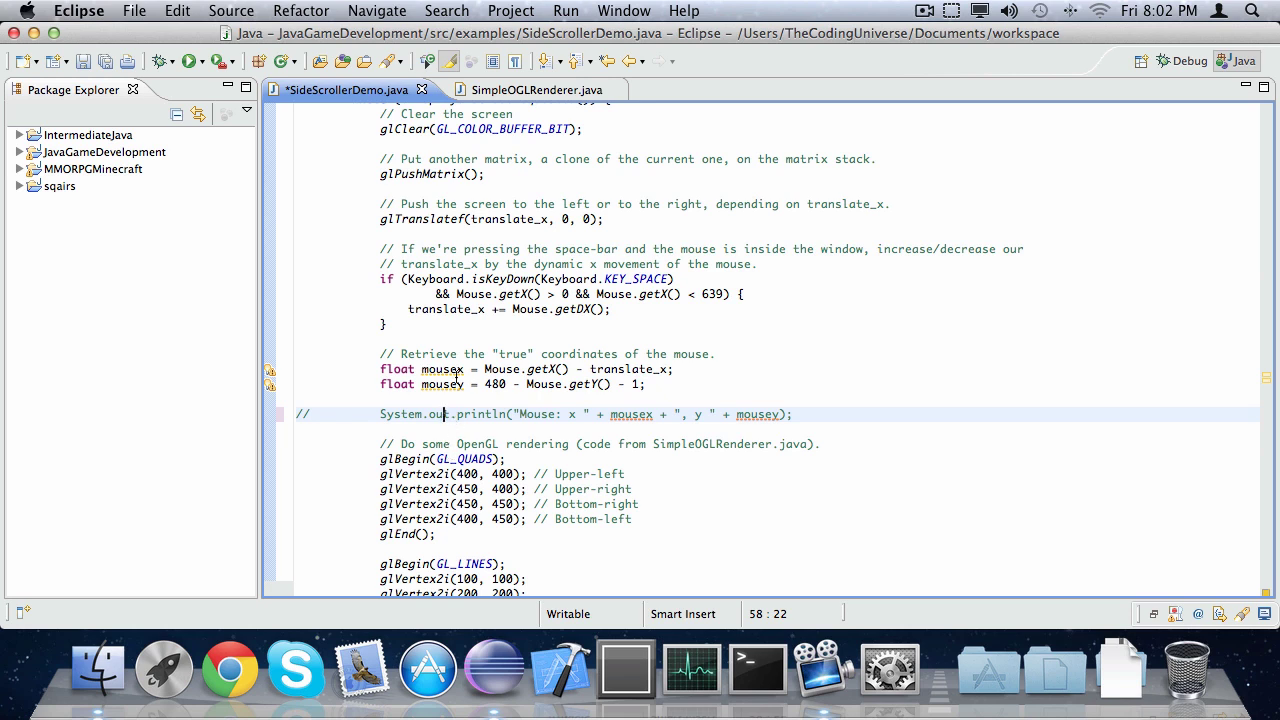
scroll(up, 3)
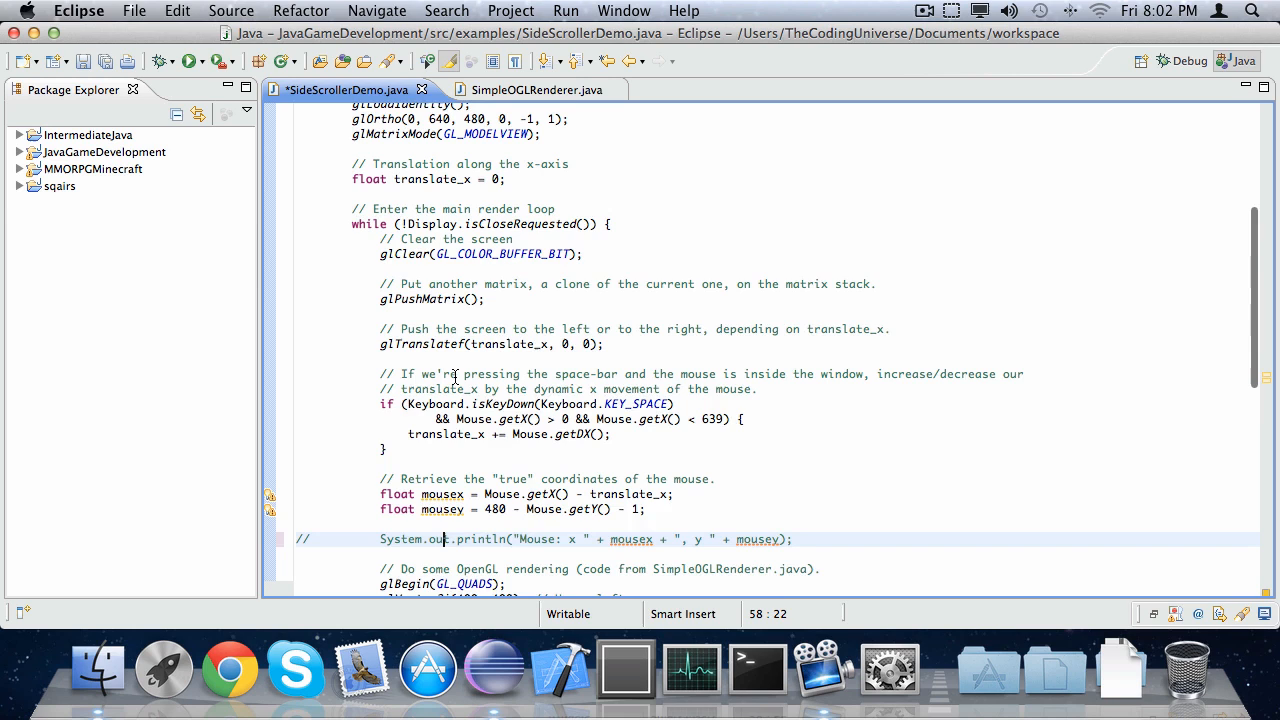
scroll(up, 3)
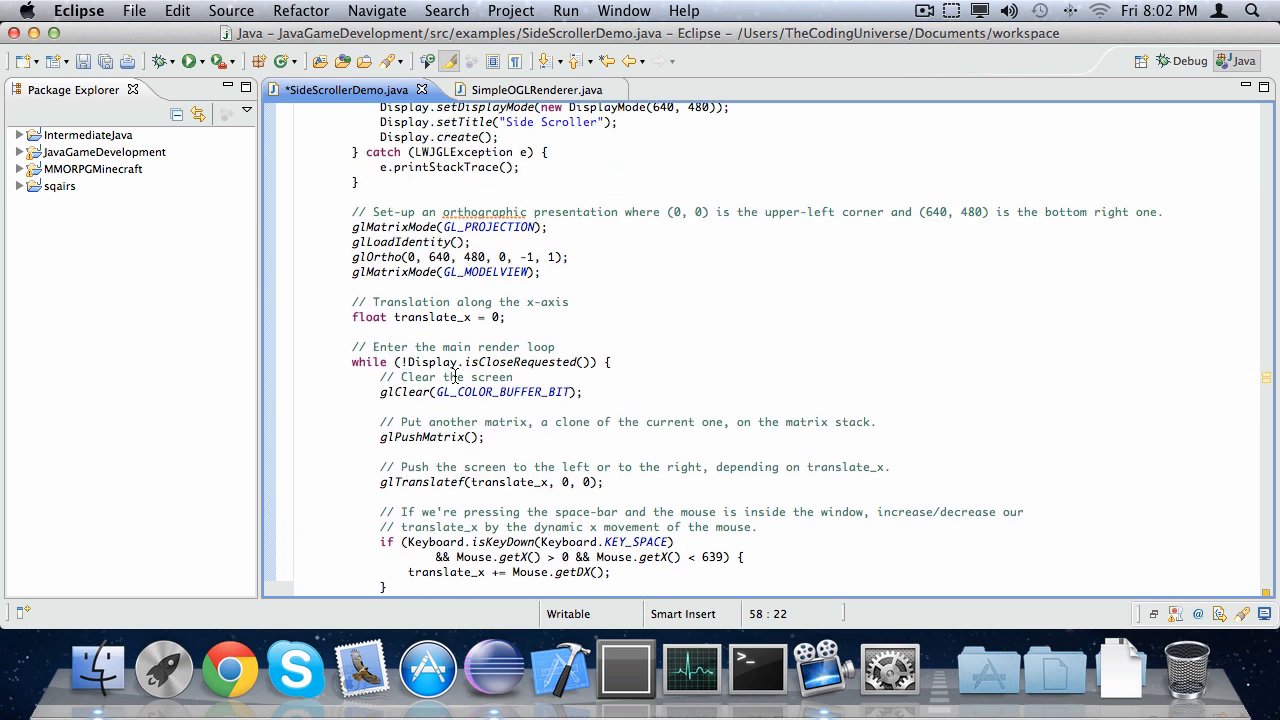